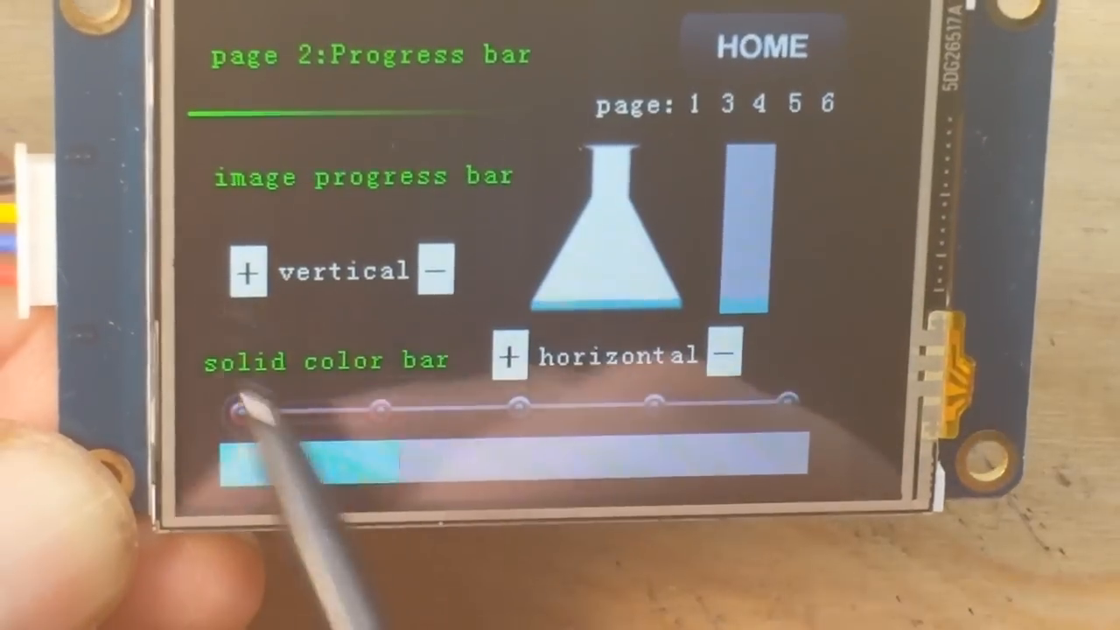
# Raise the vertical progress bars two steps on the demo's progress bar page
pyautogui.click(247, 272)
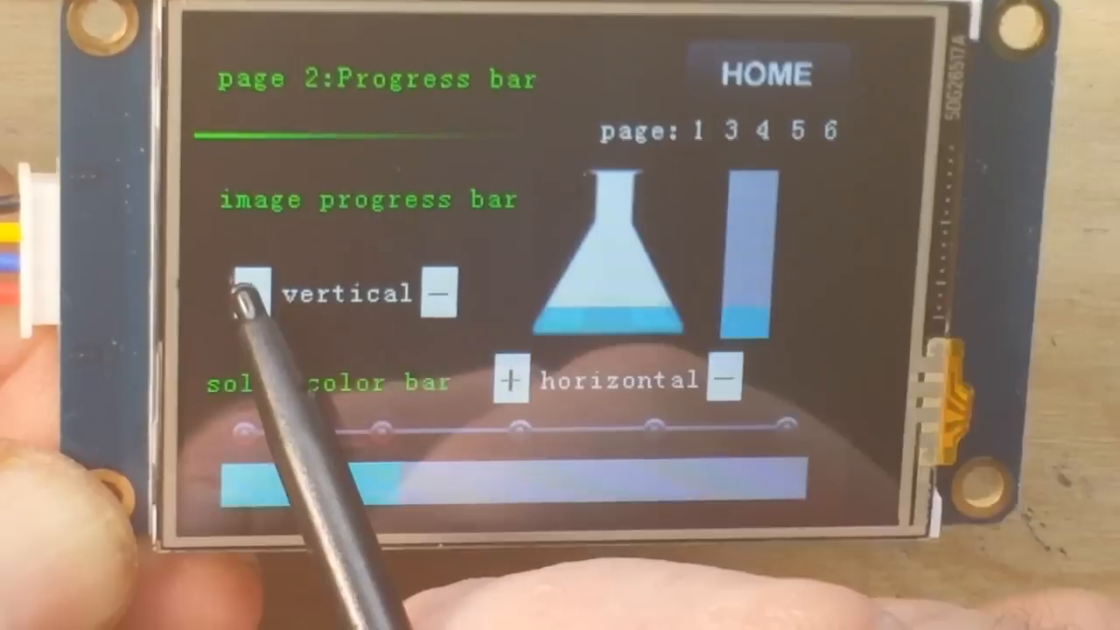
pyautogui.click(254, 294)
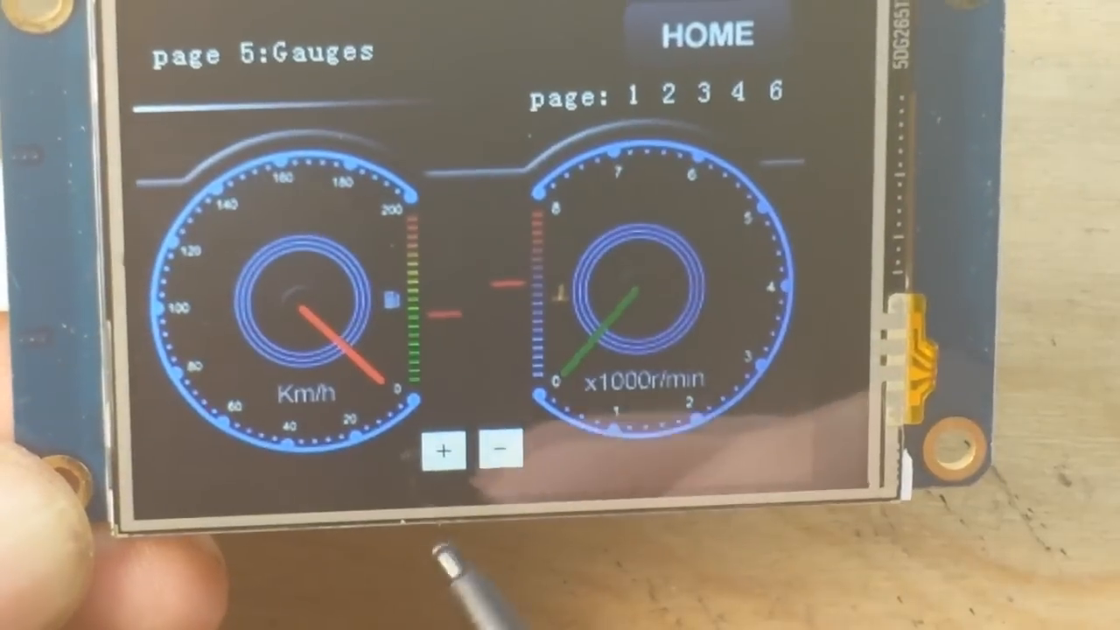
# Advance the Km/h and x1000r/min needles with the plus button under the dials
pyautogui.click(444, 449)
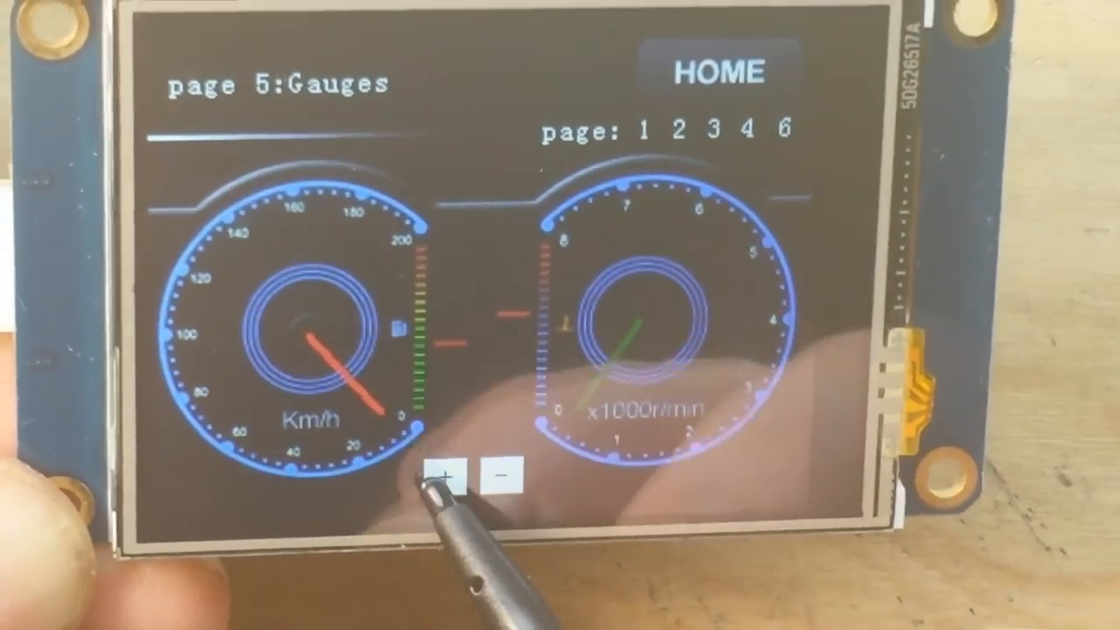
pyautogui.click(712, 71)
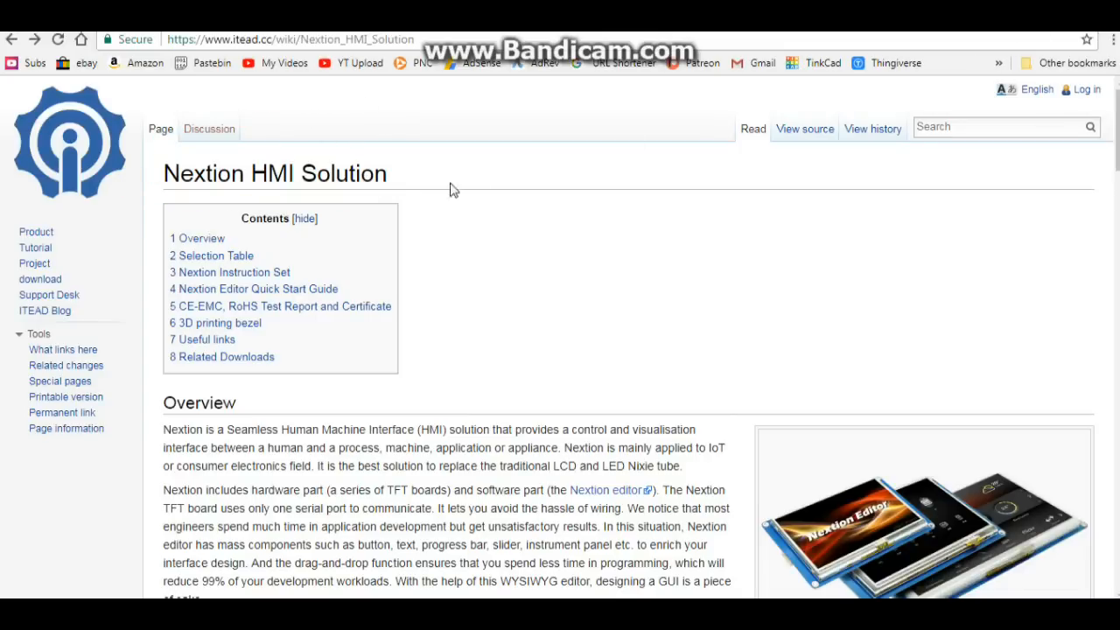
# Scroll the Nextion HMI Solution wiki down to the 3D Printing Bezel photo and open it
pyautogui.scroll(-3)
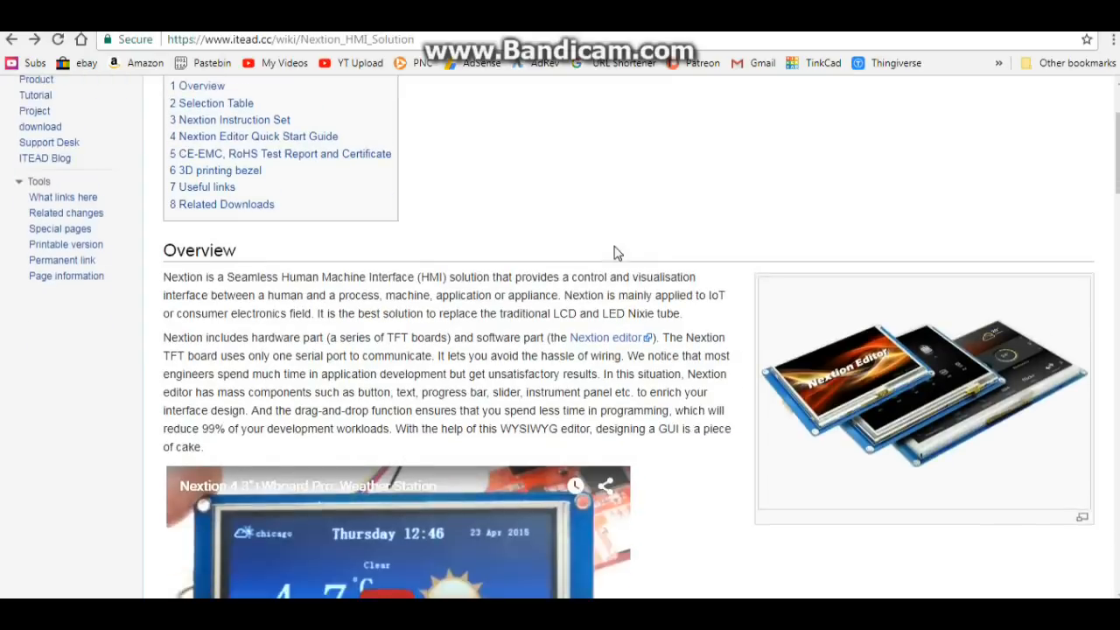
pyautogui.scroll(-3)
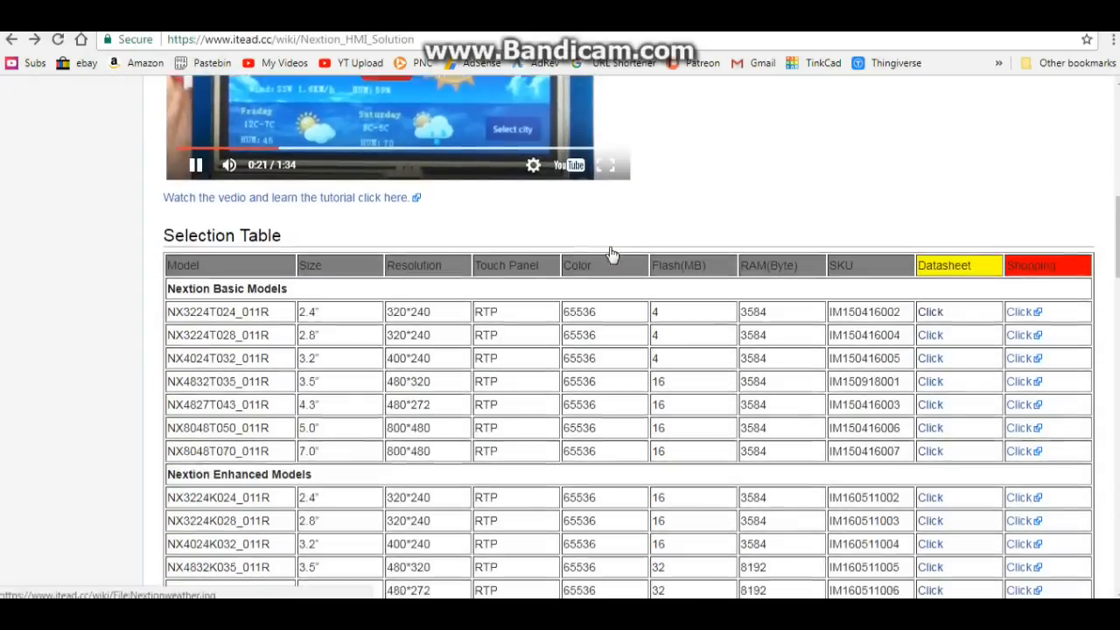
pyautogui.scroll(-3)
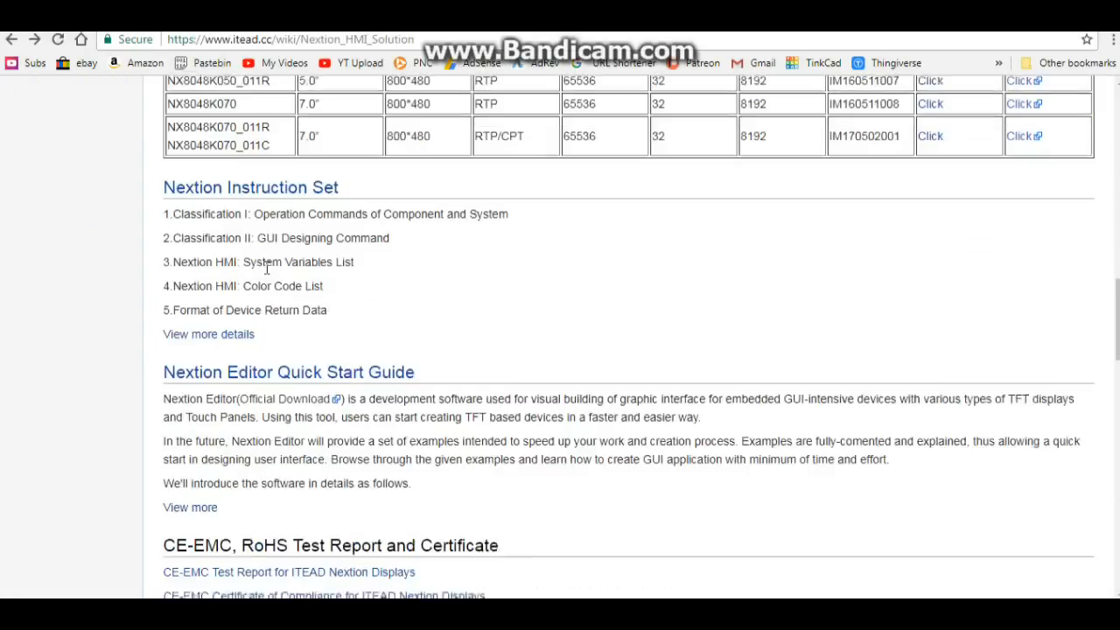
pyautogui.scroll(-3)
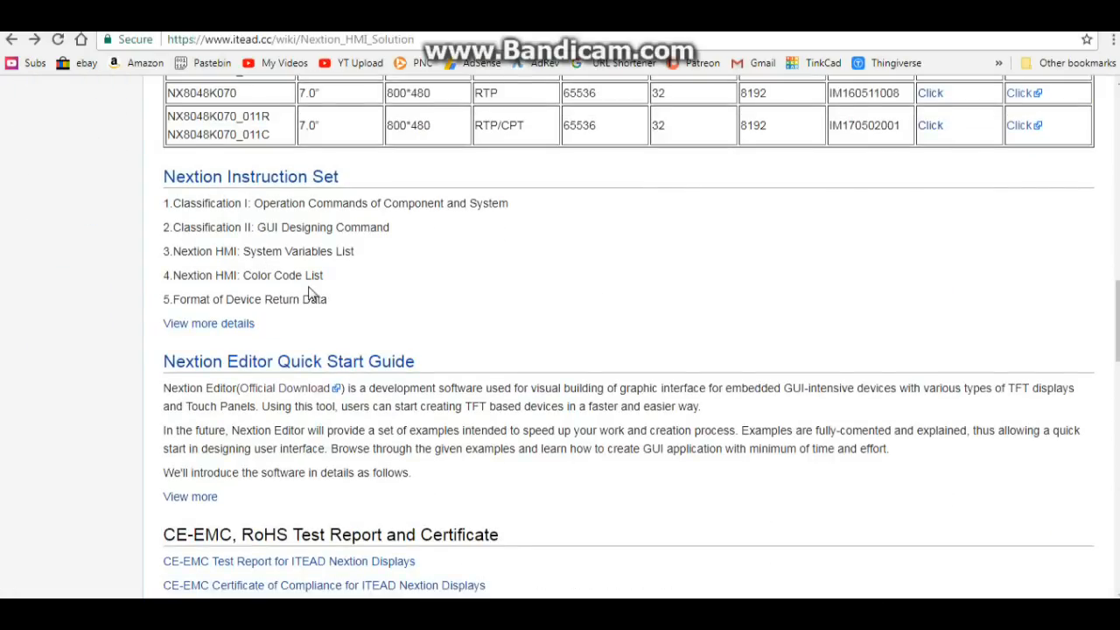
pyautogui.scroll(-3)
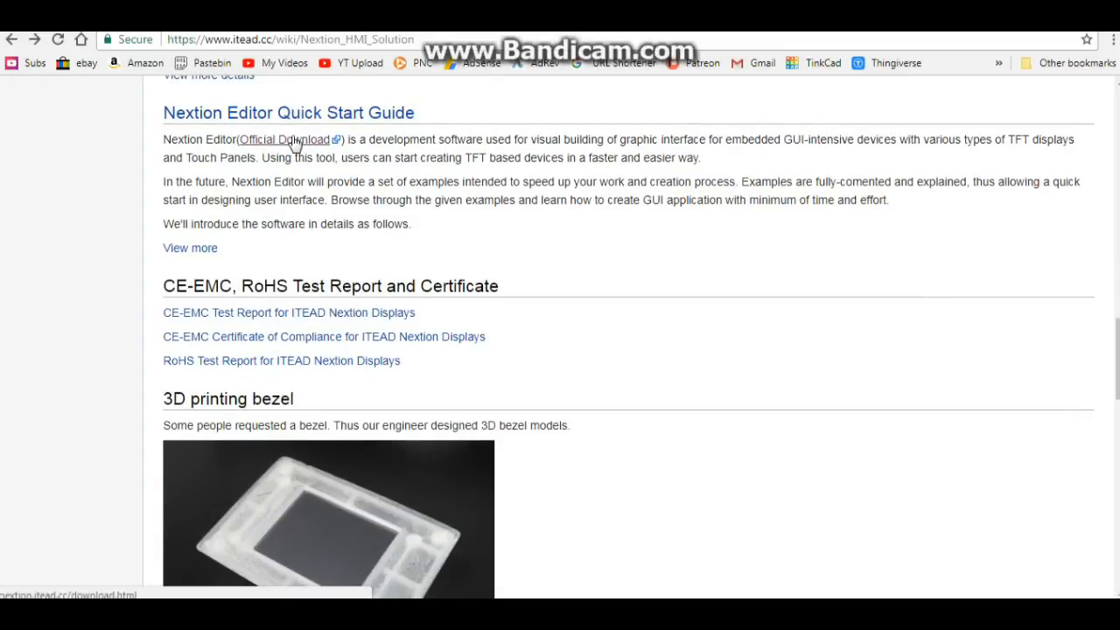
pyautogui.scroll(-3)
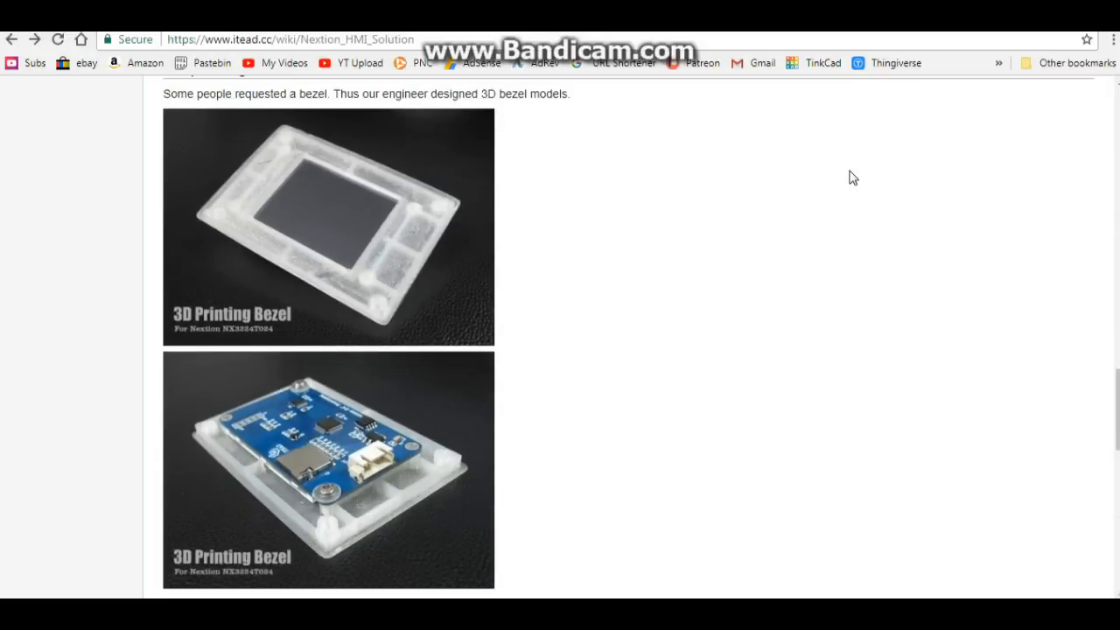
pyautogui.moveTo(307, 203)
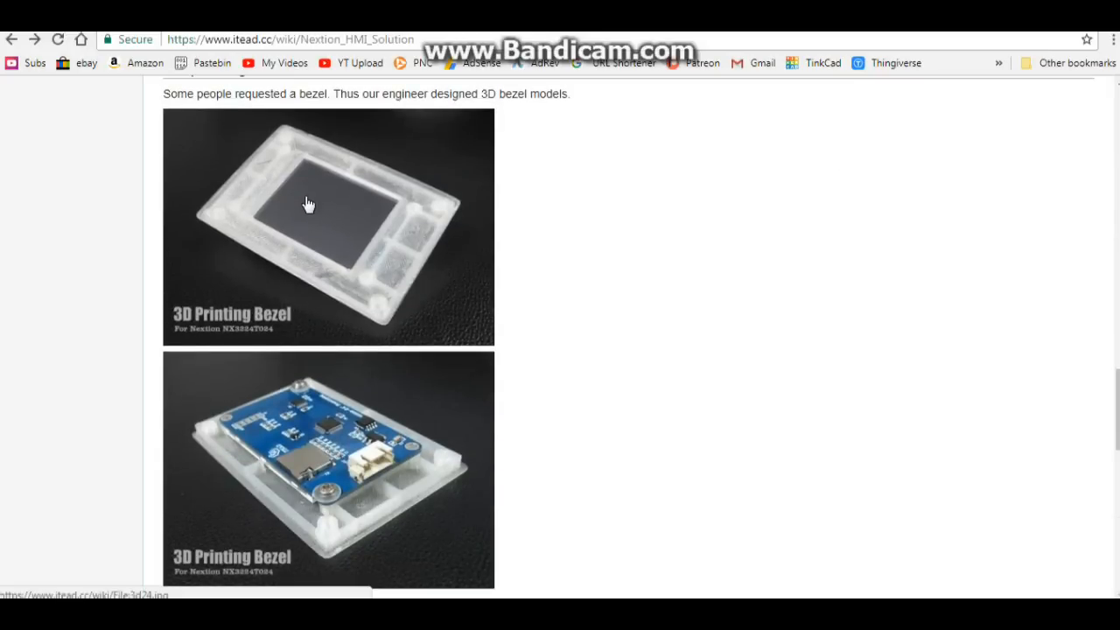
pyautogui.click(307, 204)
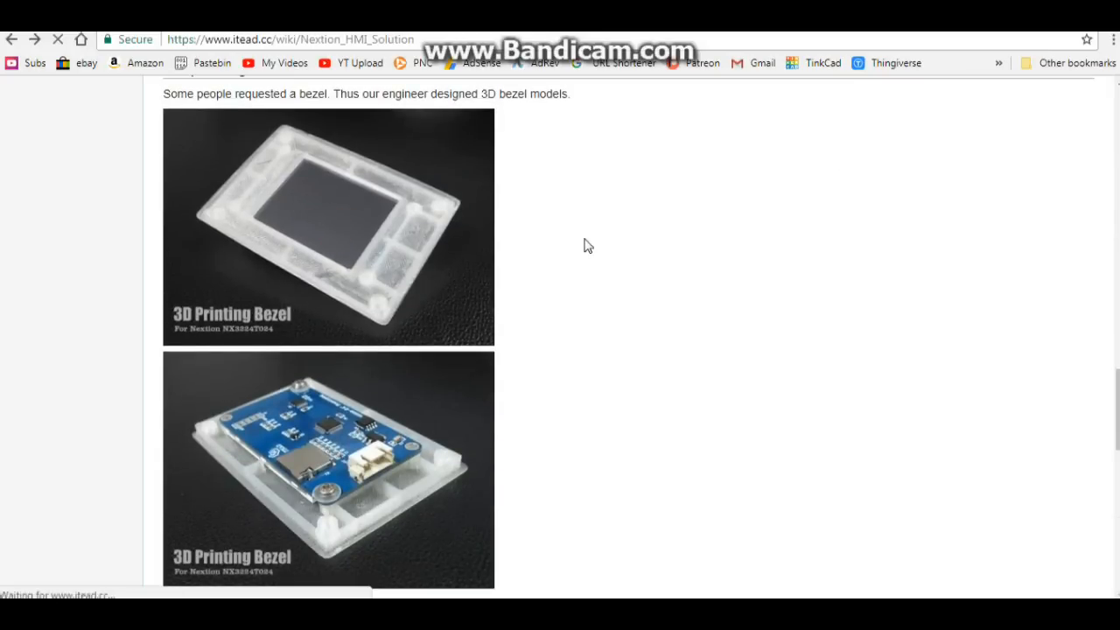
# Leave the File:3d24.jpg page and scroll the wiki past Useful links to Related Downloads
pyautogui.click(328, 225)
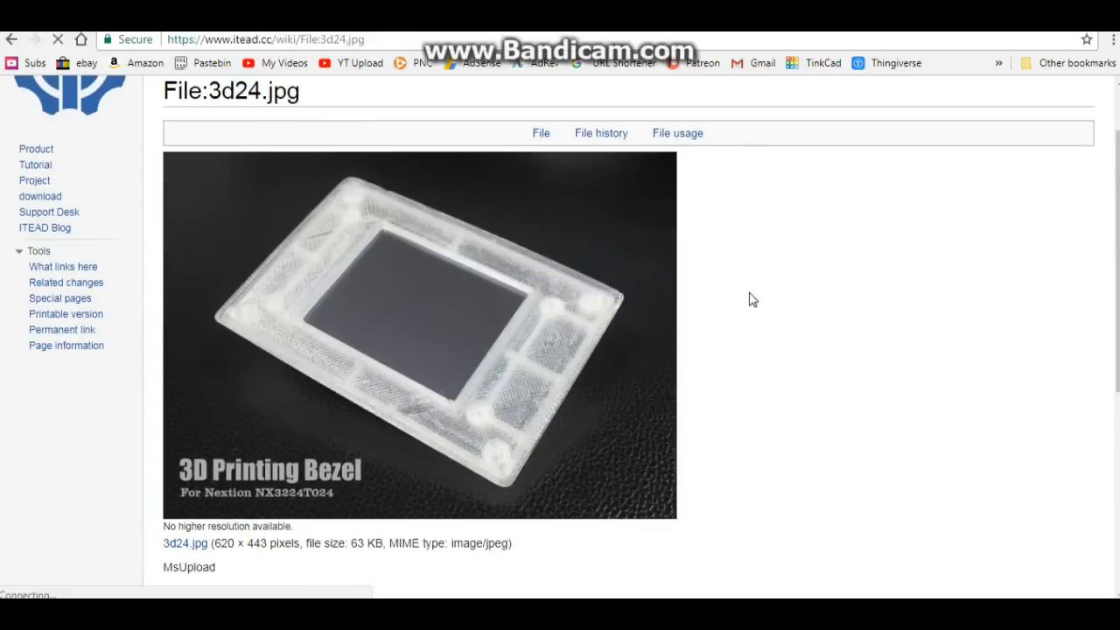
pyautogui.moveTo(24, 44)
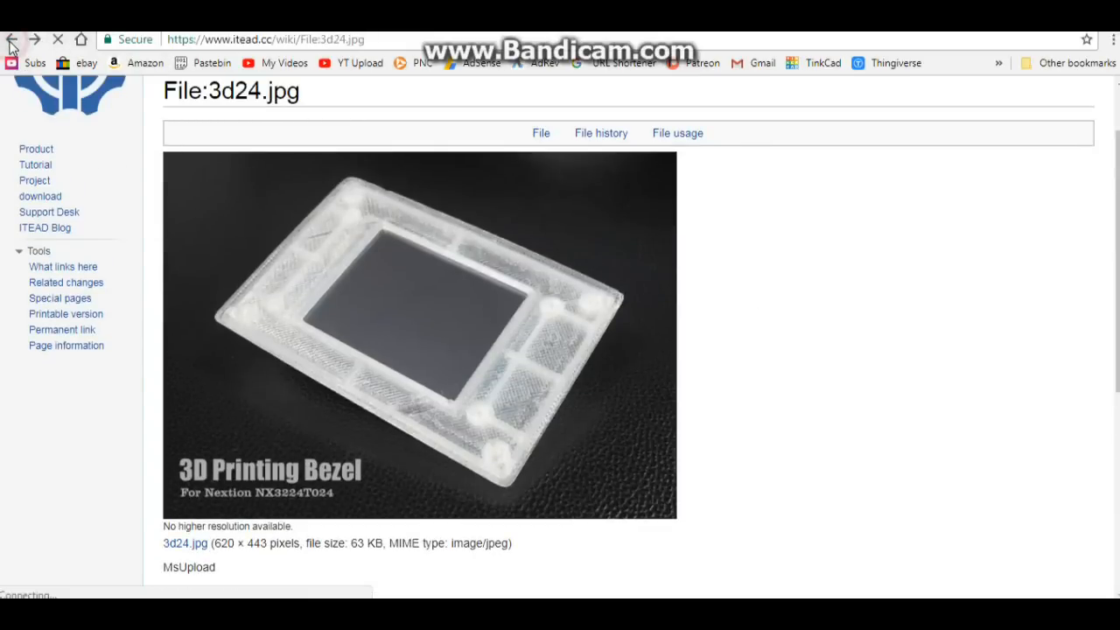
pyautogui.click(12, 39)
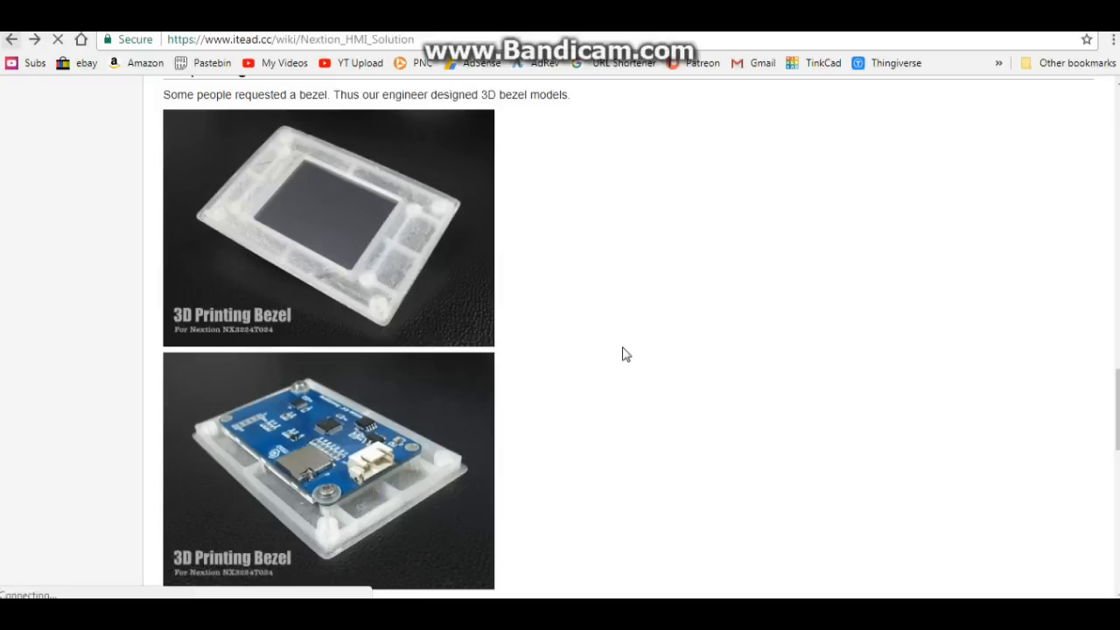
pyautogui.scroll(-3)
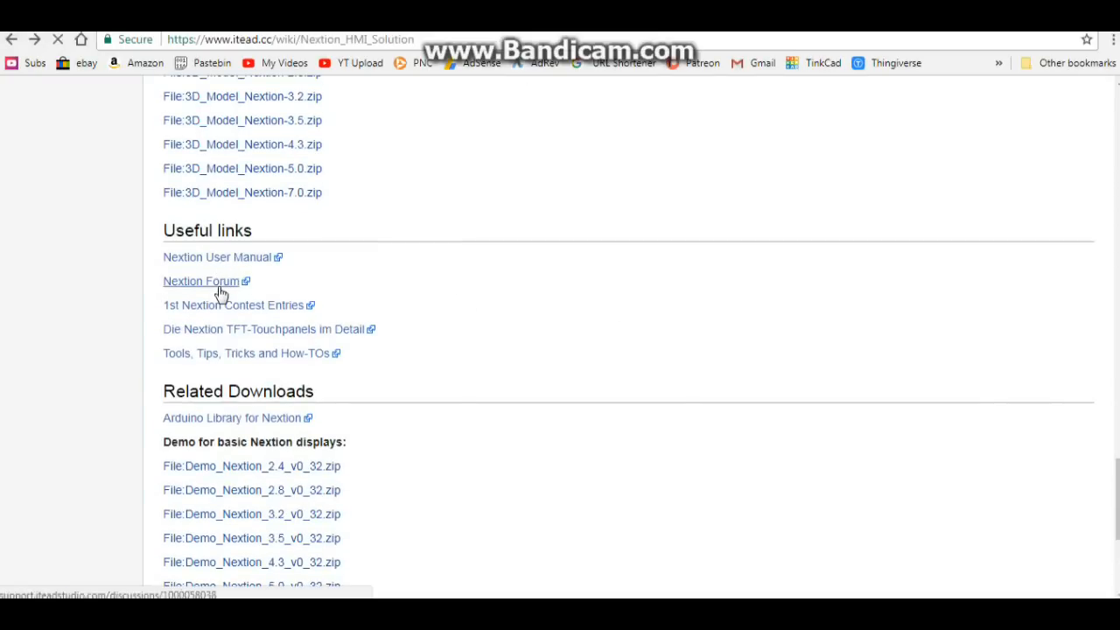
pyautogui.click(201, 280)
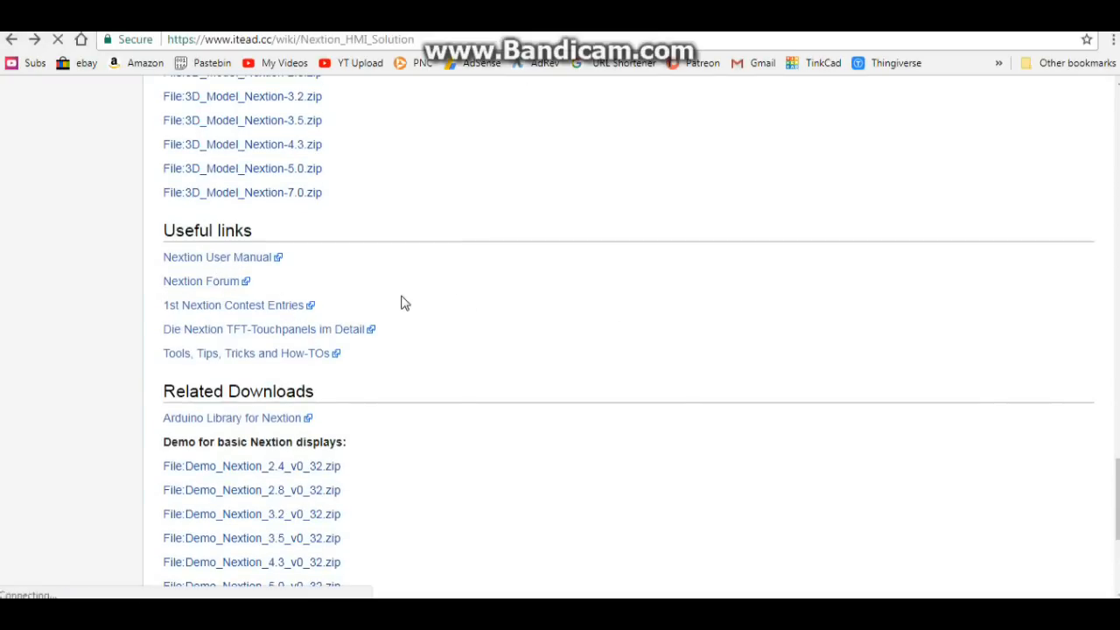
pyautogui.scroll(-3)
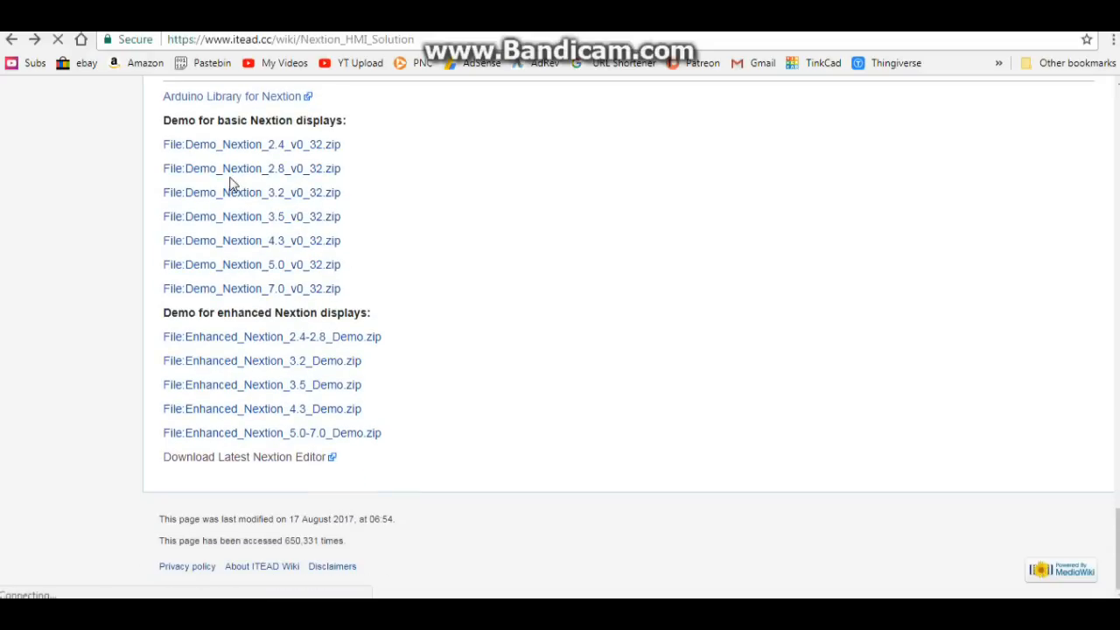
pyautogui.moveTo(586, 584)
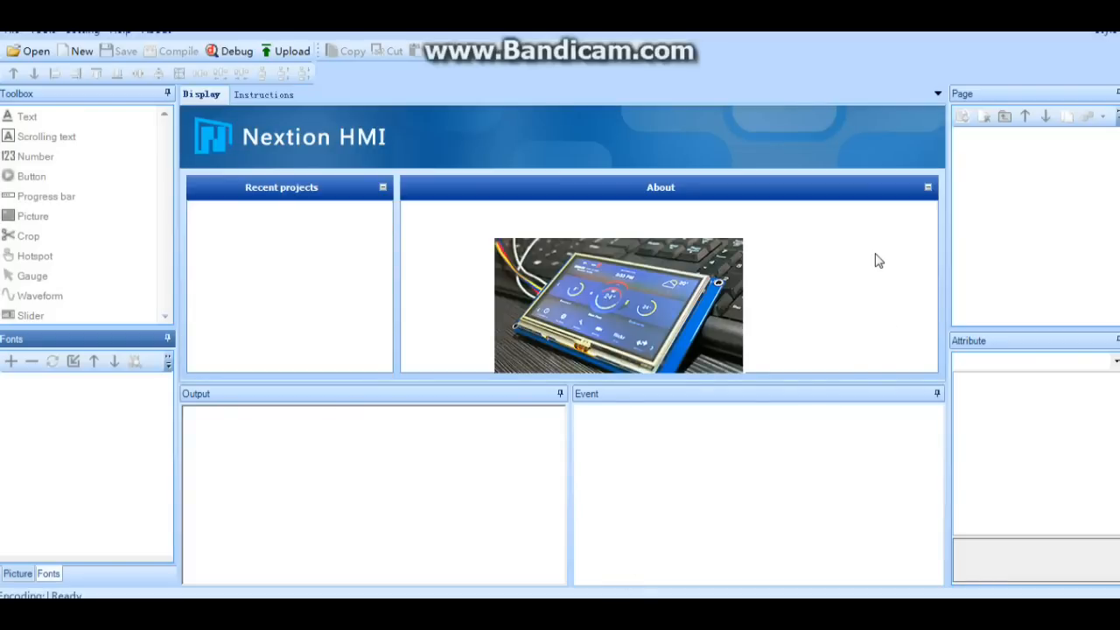
pyautogui.moveTo(875, 256)
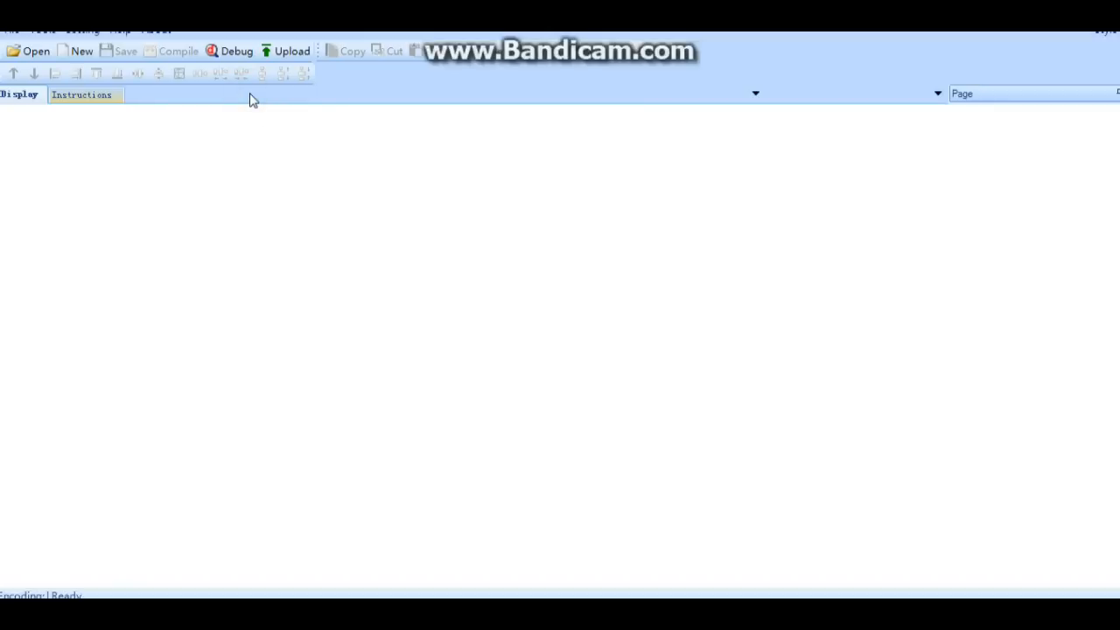
pyautogui.click(81, 95)
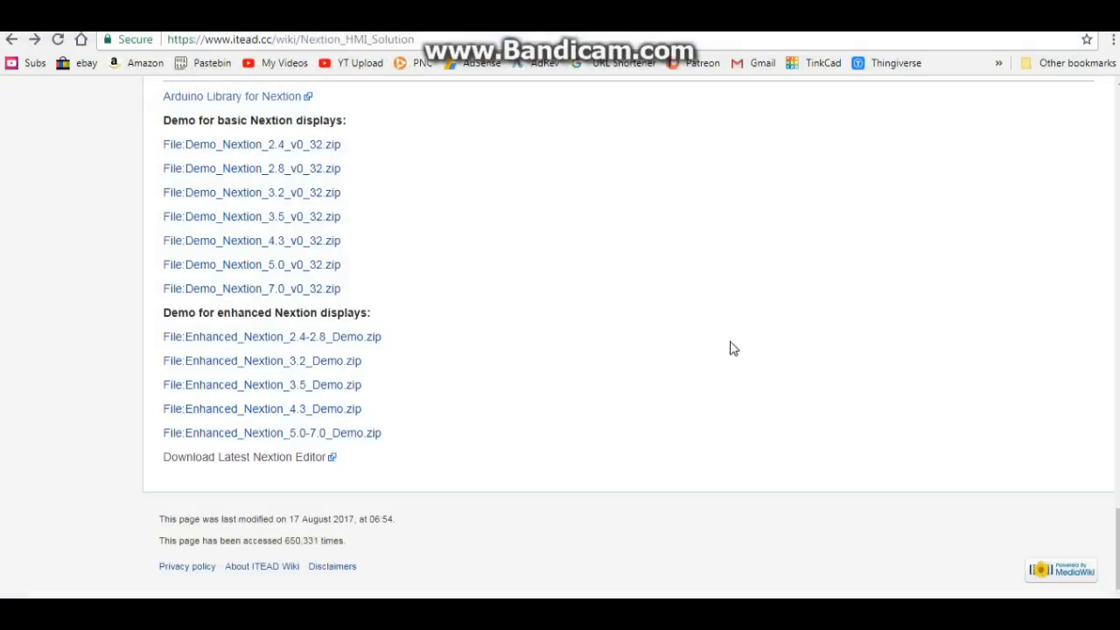
pyautogui.moveTo(261, 566)
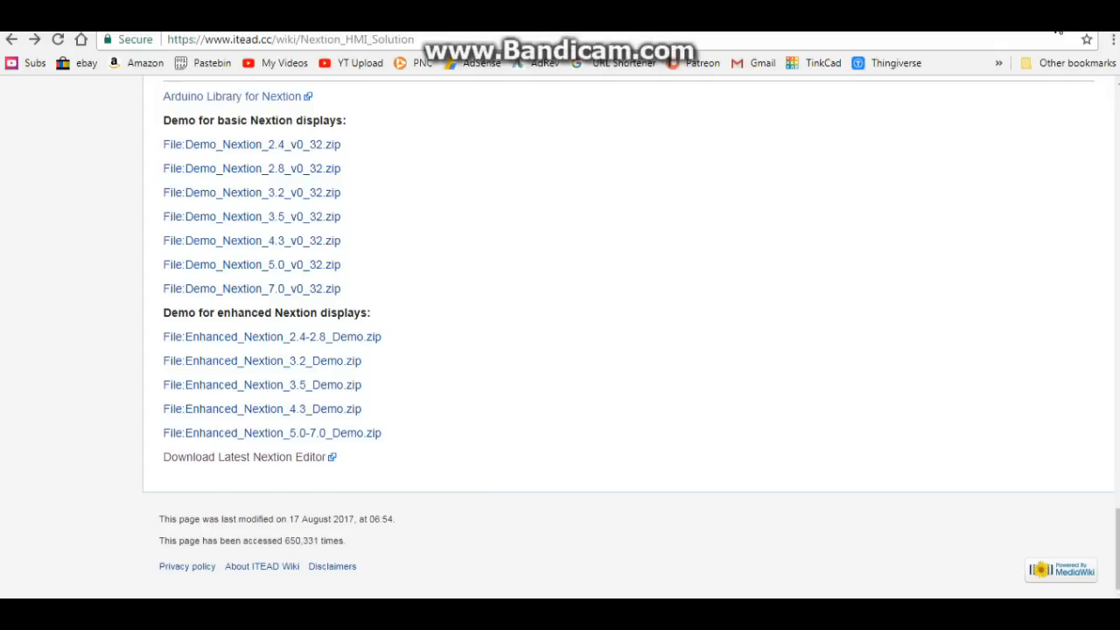
pyautogui.moveTo(1074, 38)
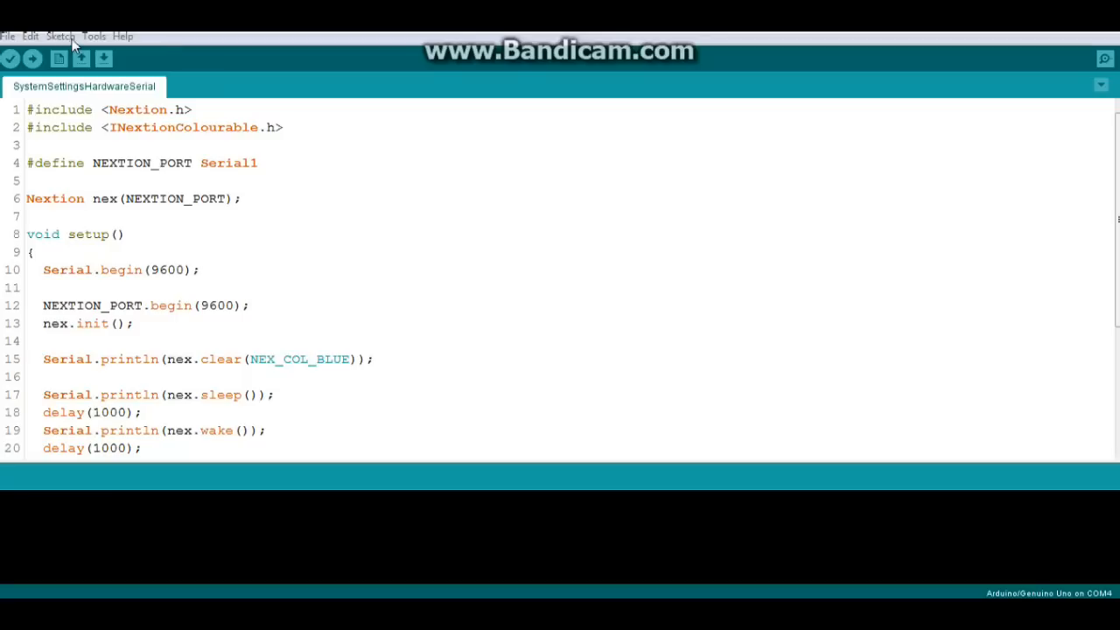
# Bring up Manage Libraries from the Sketch > Include Library menu
pyautogui.click(59, 36)
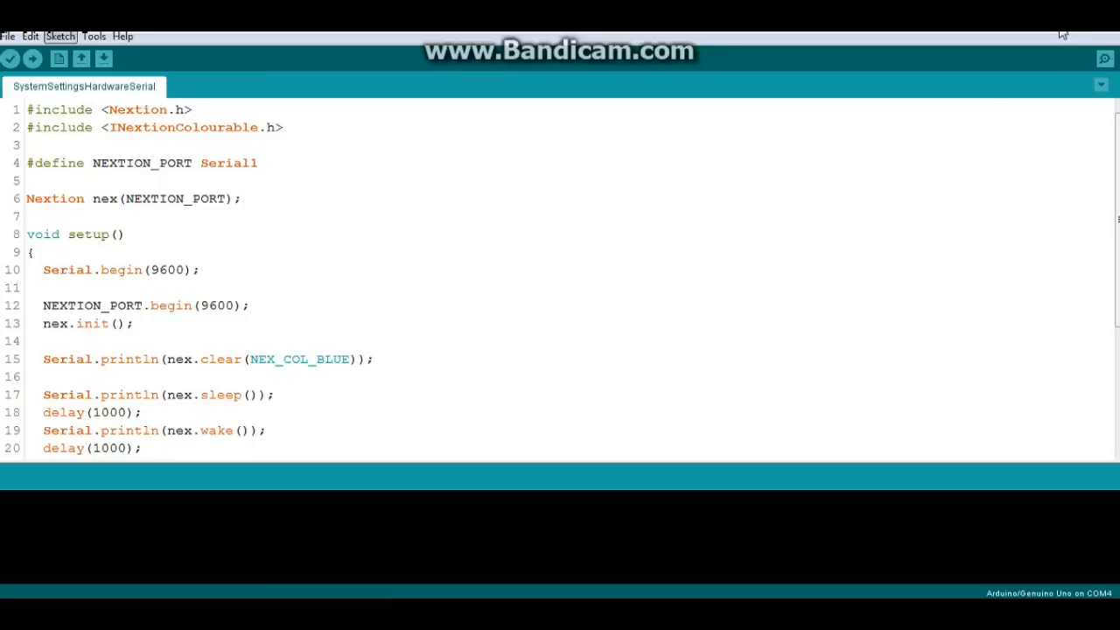
pyautogui.click(59, 36)
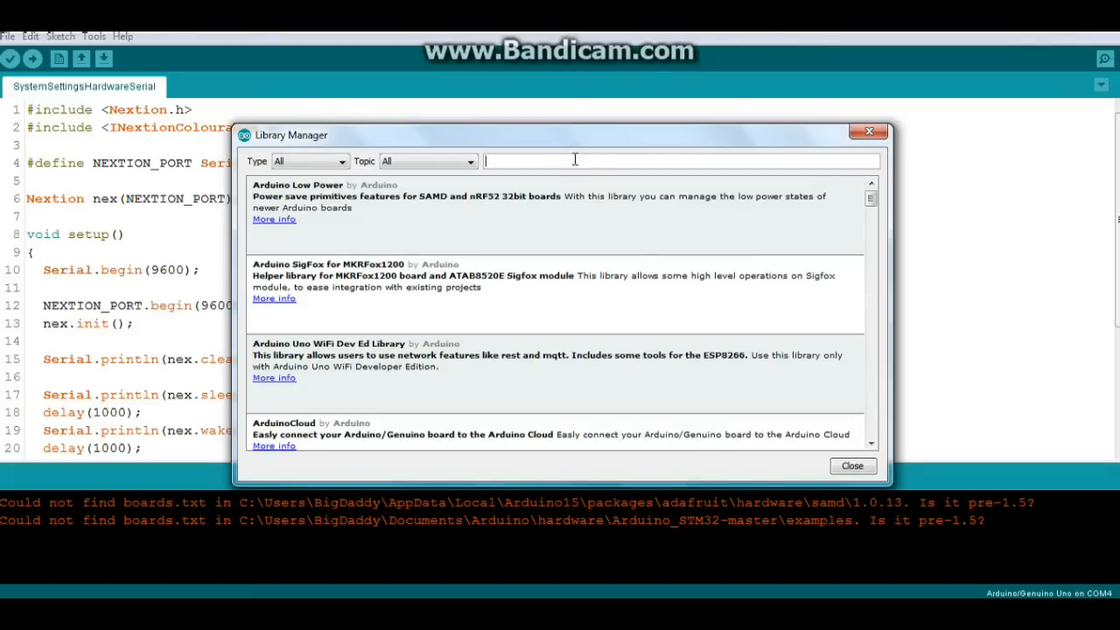
# Search 'nextion', confirm NeoNextion 2.2.0 shows INSTALLED, and close the Library Manager
pyautogui.write('nextion')
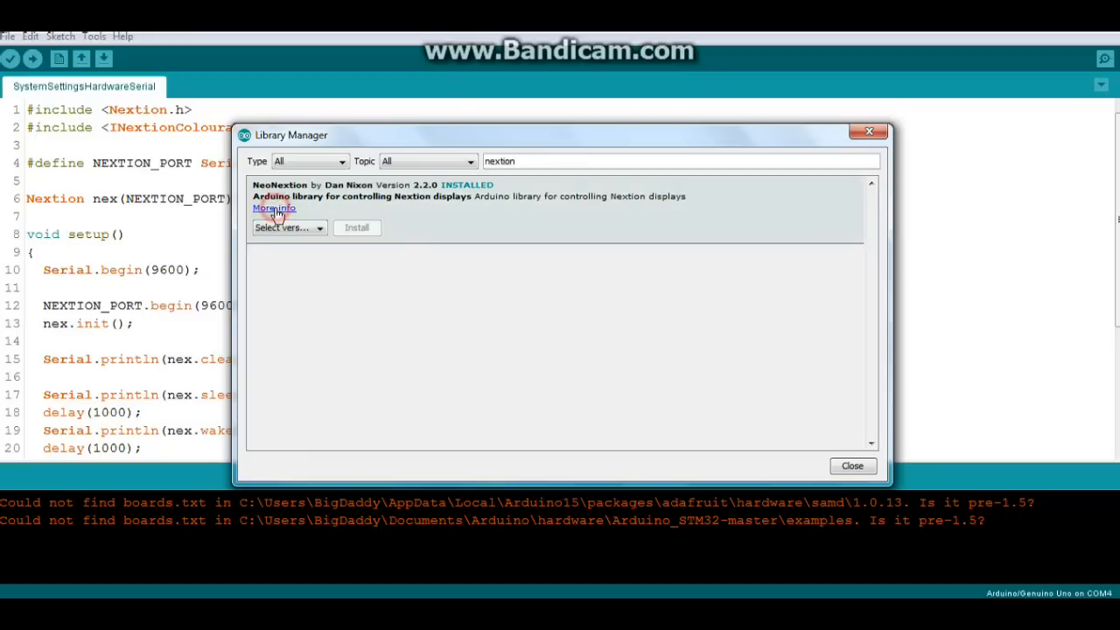
pyautogui.click(273, 208)
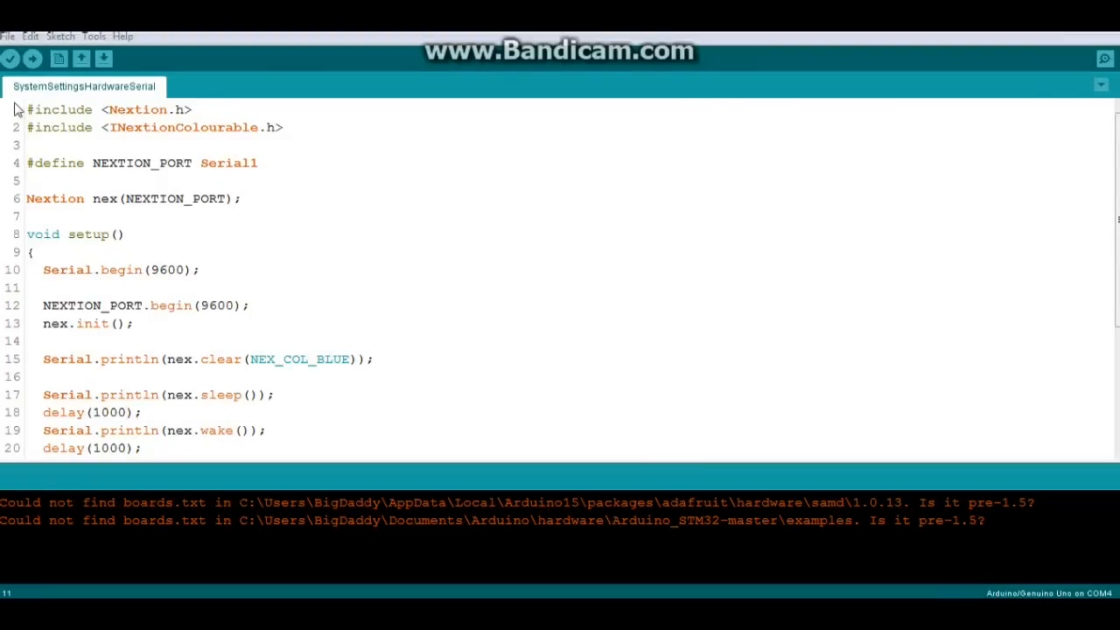
pyautogui.click(8, 36)
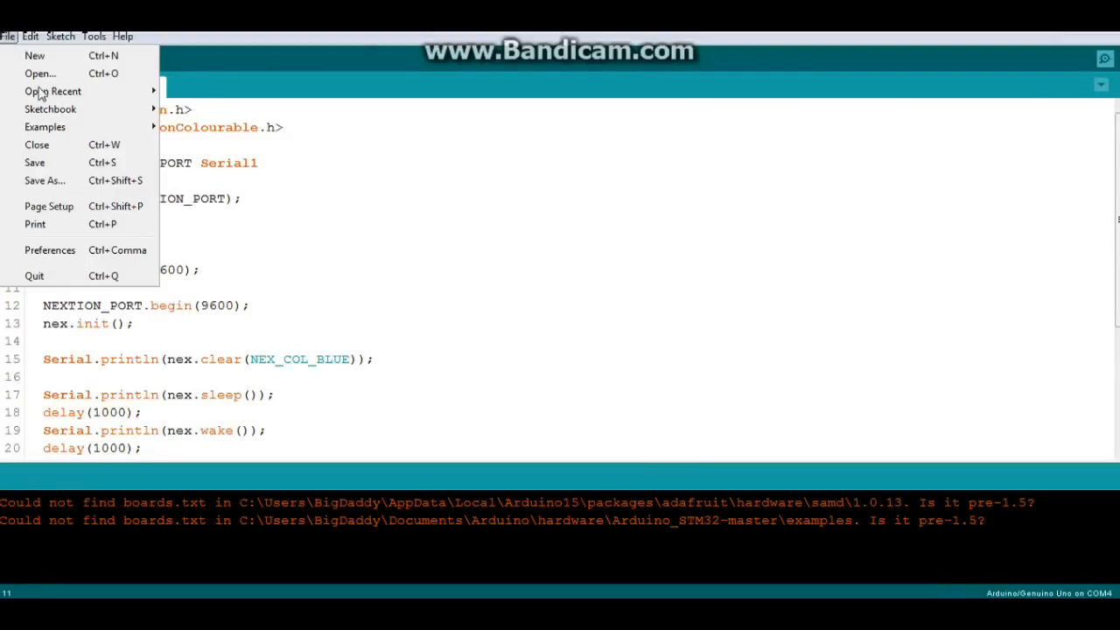
pyautogui.click(45, 127)
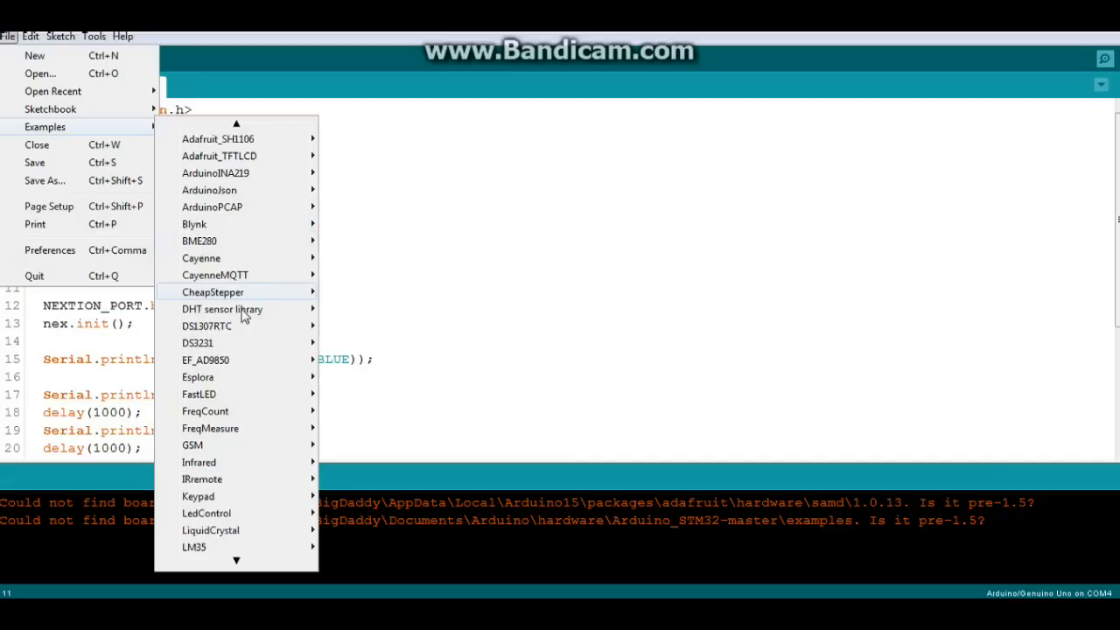
pyautogui.moveTo(210, 291)
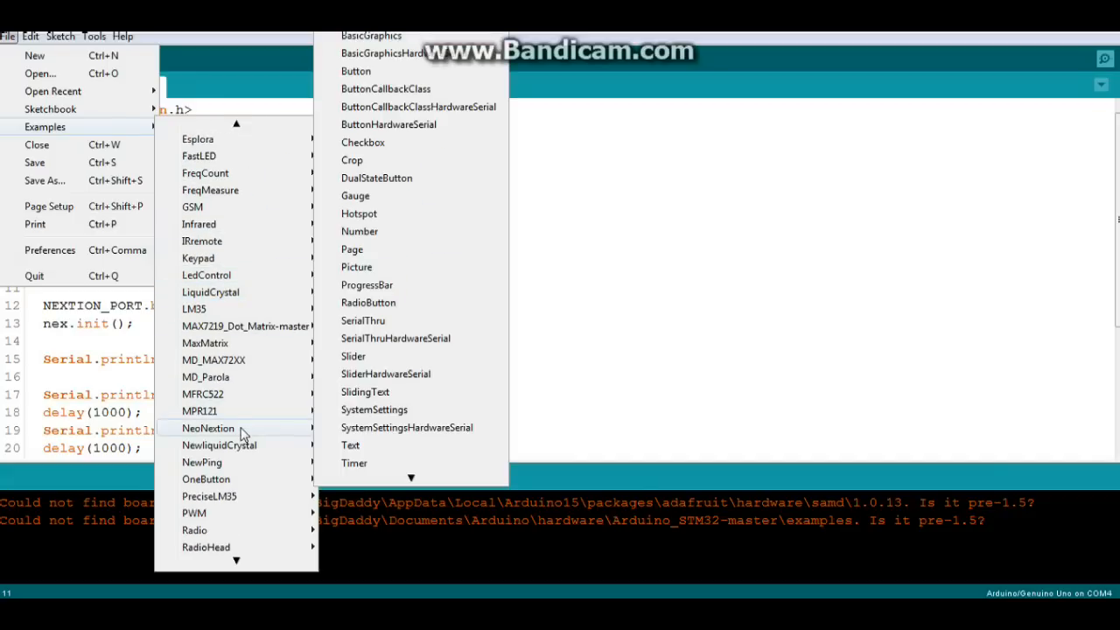
pyautogui.moveTo(411, 321)
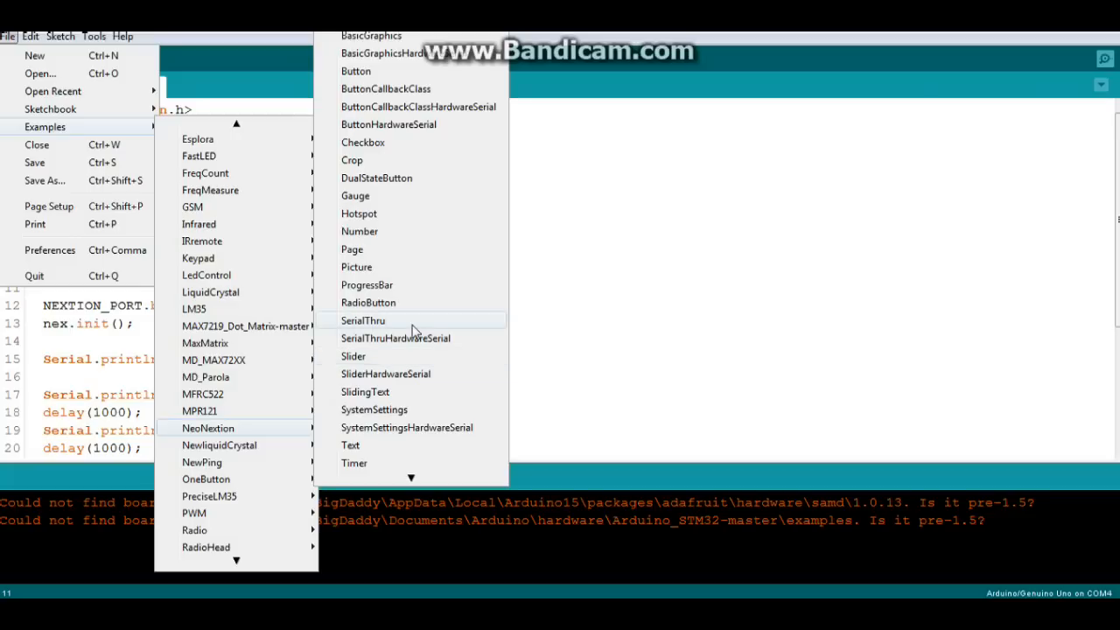
pyautogui.moveTo(415, 204)
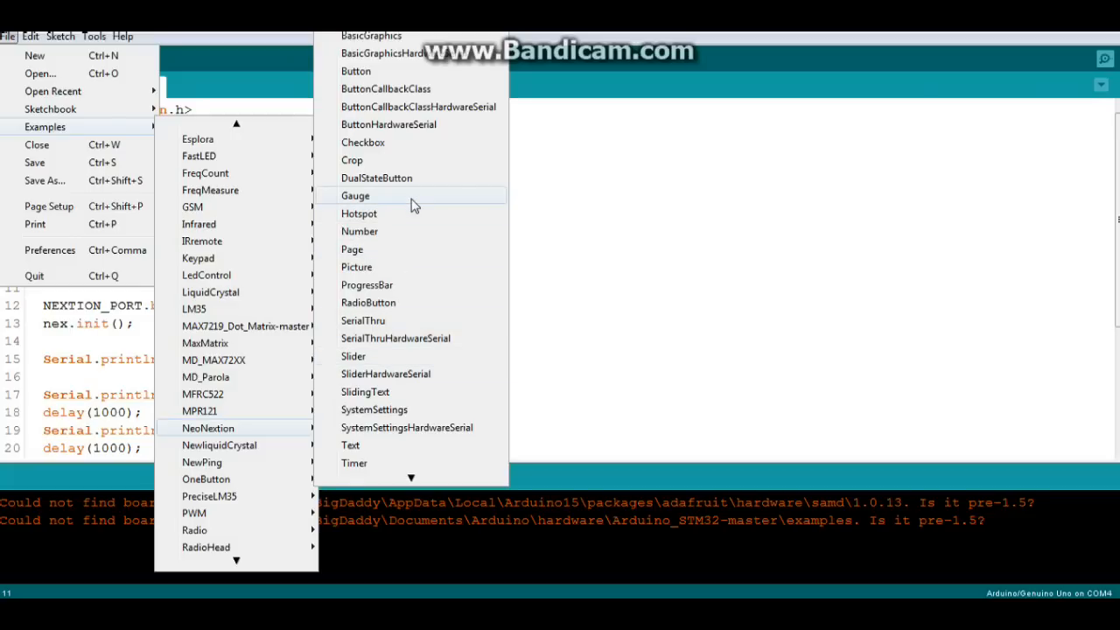
pyautogui.click(355, 195)
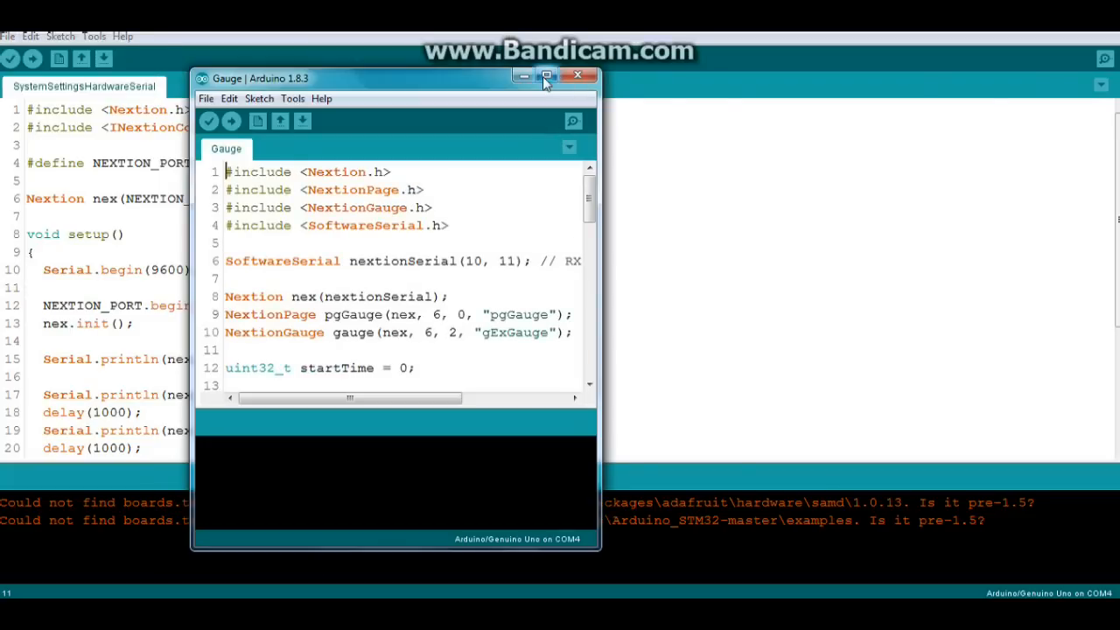
pyautogui.click(546, 78)
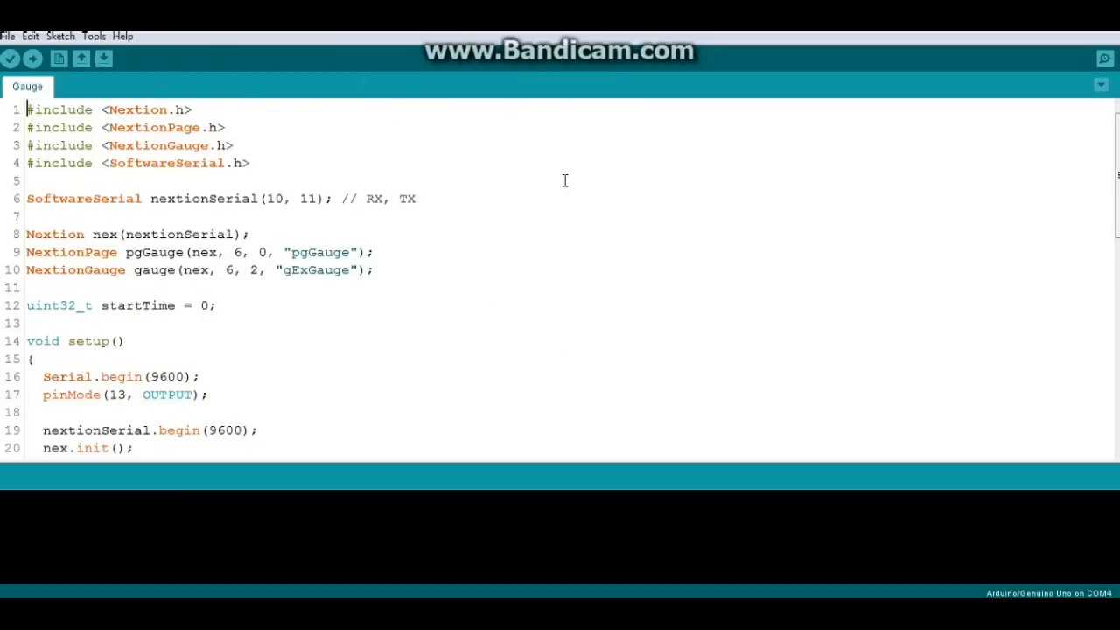
pyautogui.moveTo(497, 187)
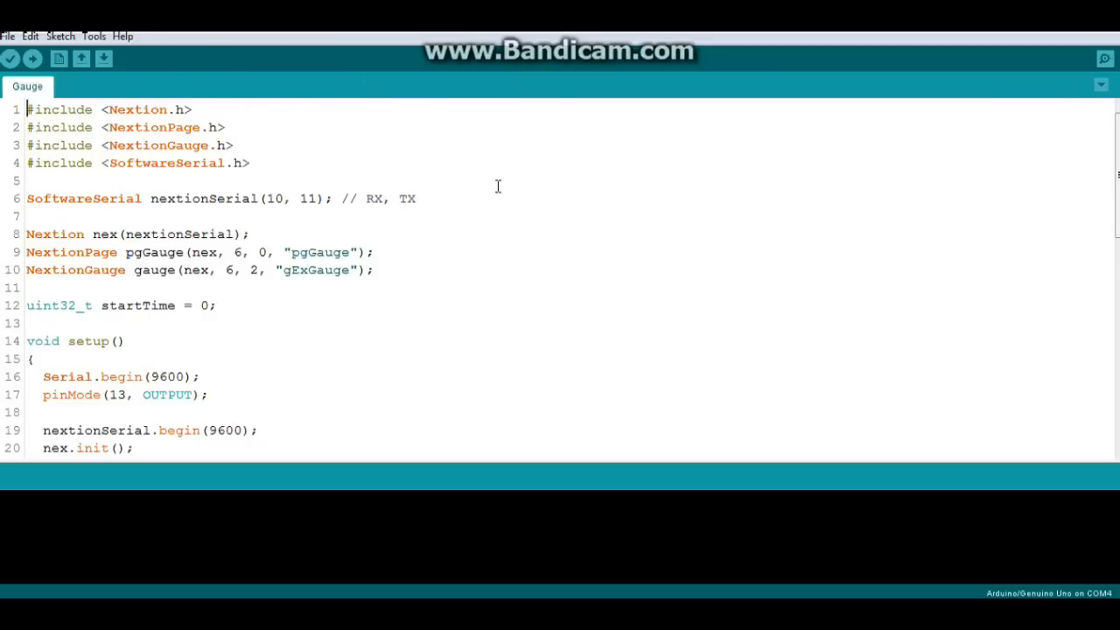
pyautogui.scroll(-3)
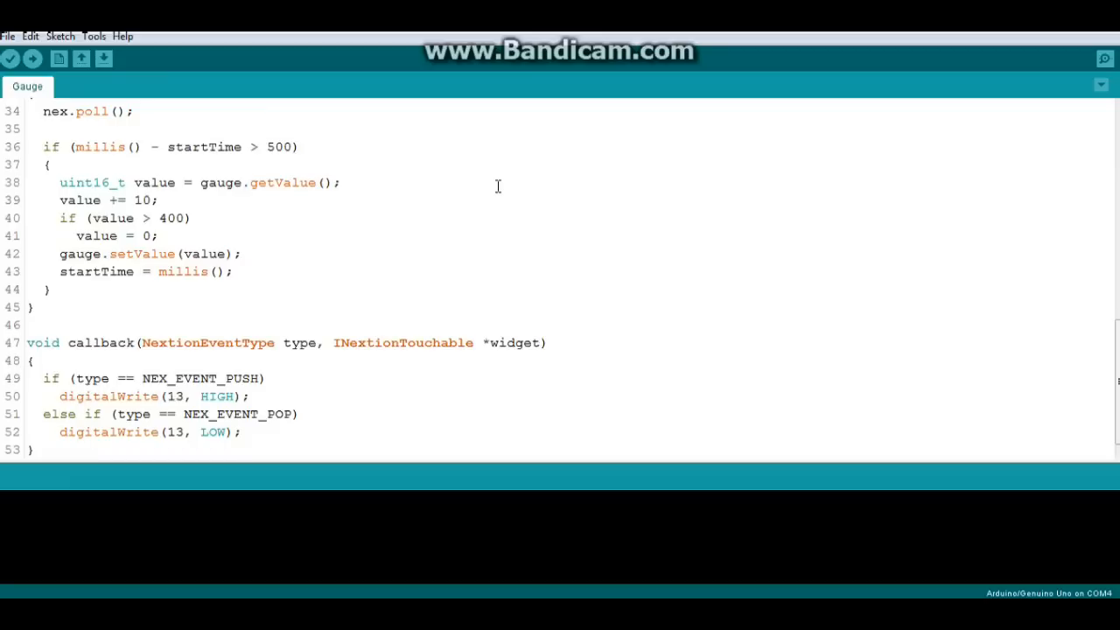
pyautogui.scroll(3)
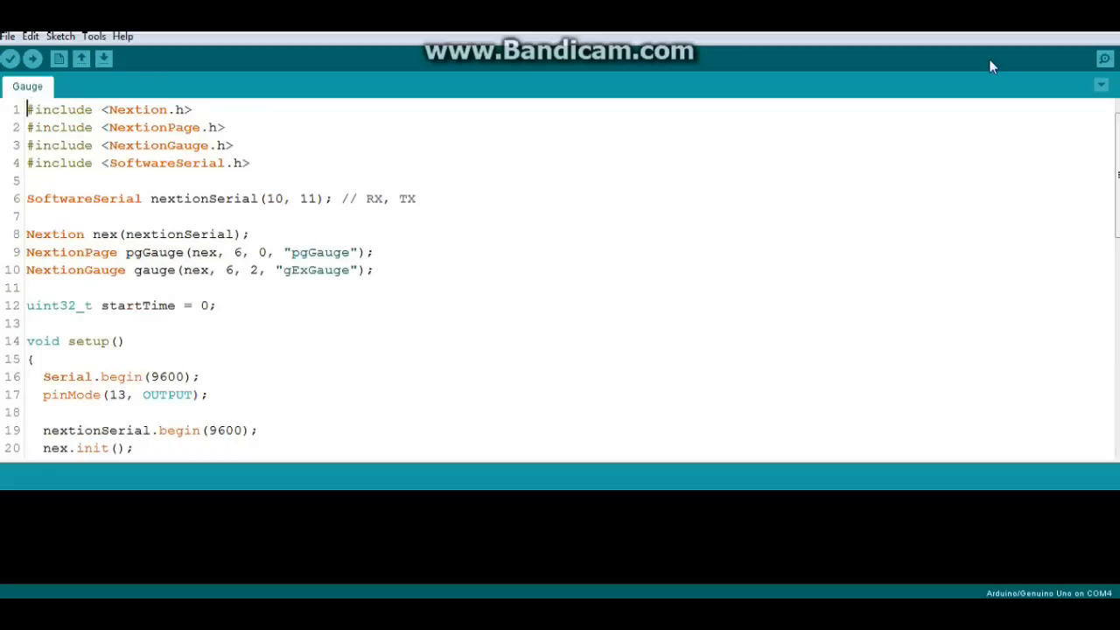
pyautogui.moveTo(992, 43)
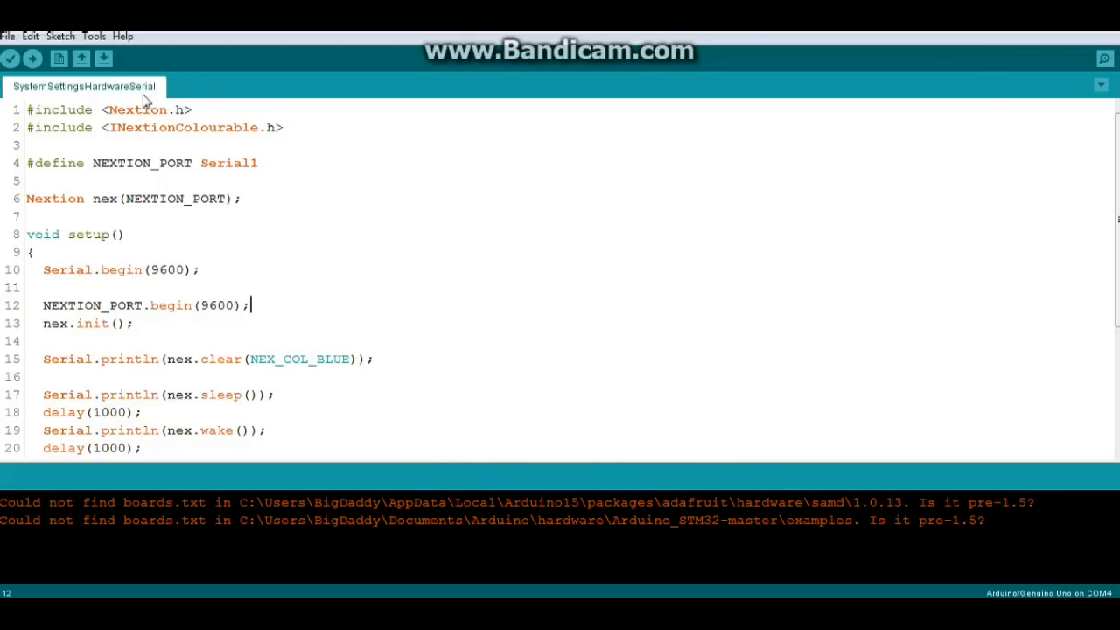
pyautogui.moveTo(10, 59)
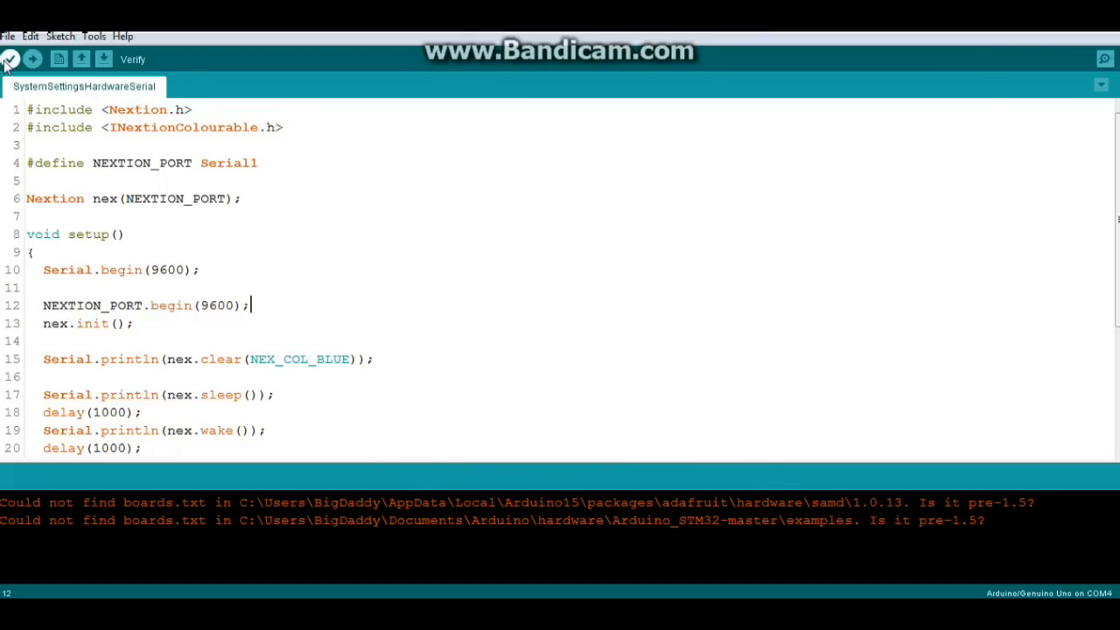
# Verify the sketch, then change line 4 to #define NEXTION_PORT Serial after the Serial1 error
pyautogui.click(9, 59)
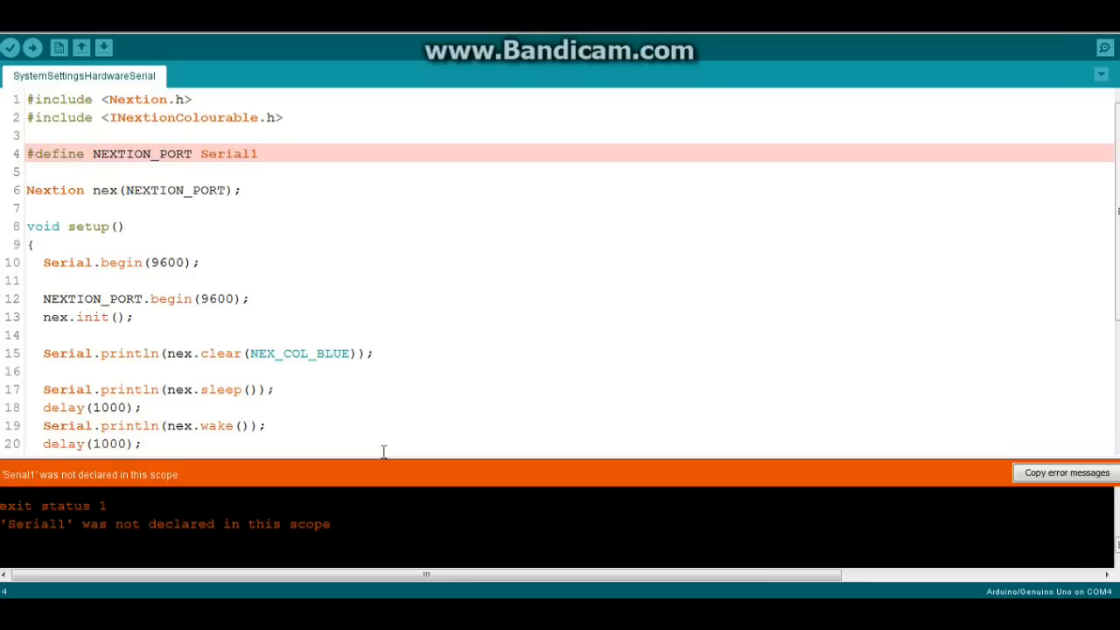
pyautogui.moveTo(343, 344)
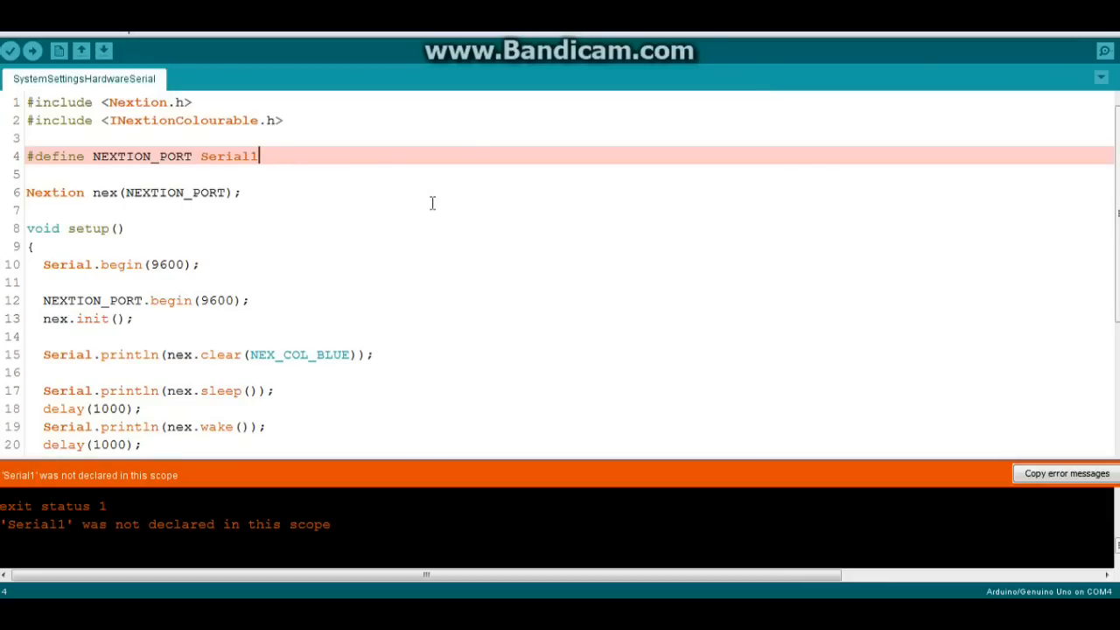
pyautogui.press('Backspace')
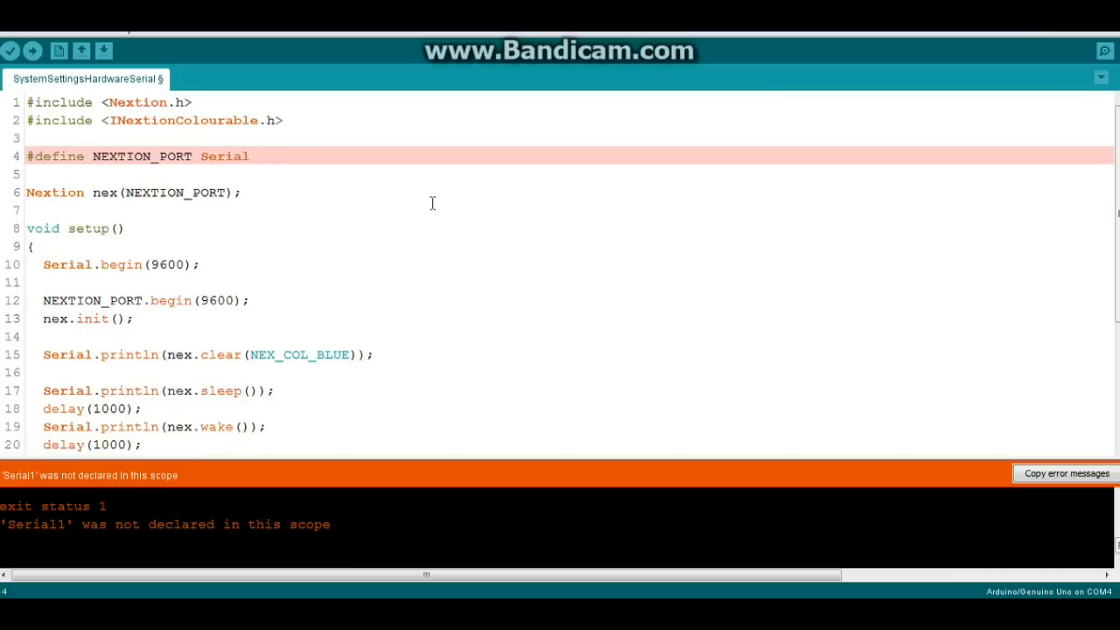
pyautogui.moveTo(13, 114)
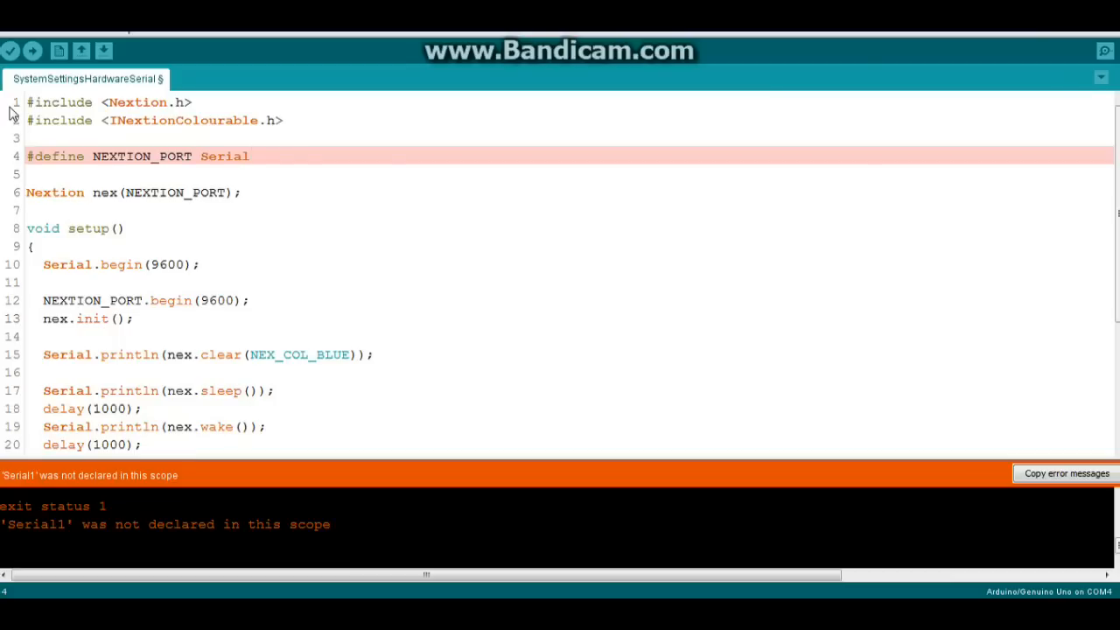
# Upload the SystemSettingsHardwareSerial sketch to the Uno until Done uploading appears
pyautogui.click(10, 50)
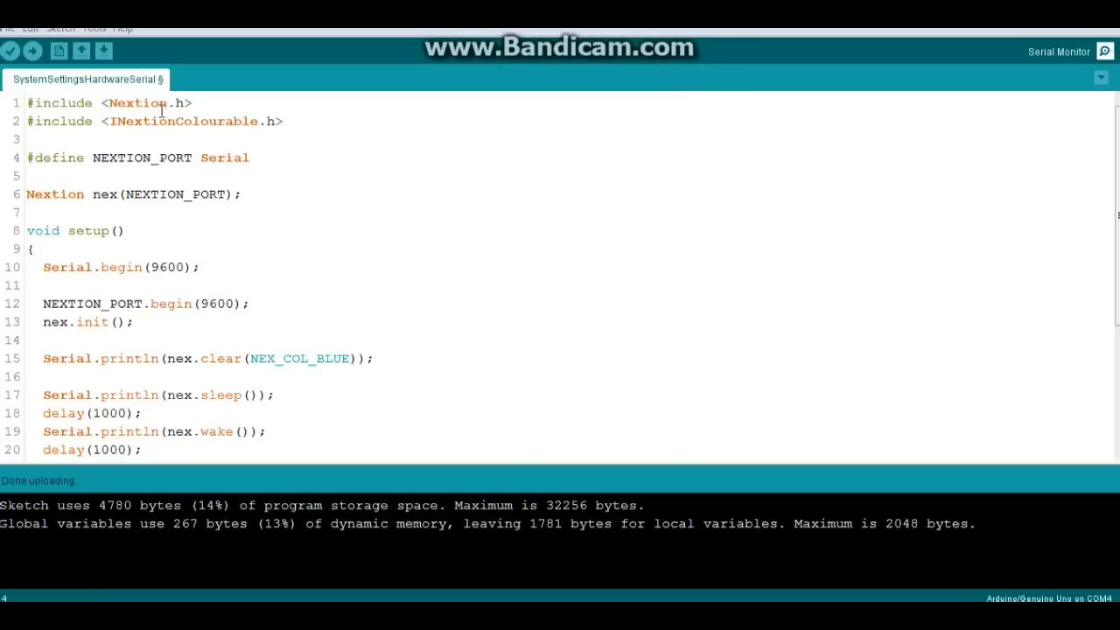
# Load the BasicGraphics example from File > Examples > NeoNextion
pyautogui.click(9, 28)
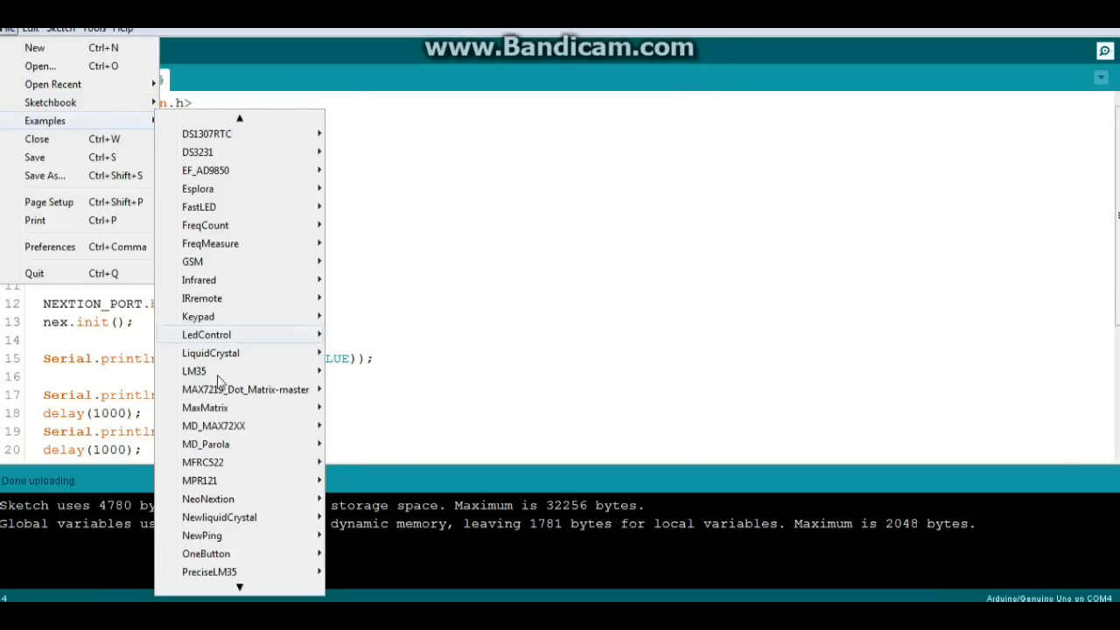
pyautogui.moveTo(208, 243)
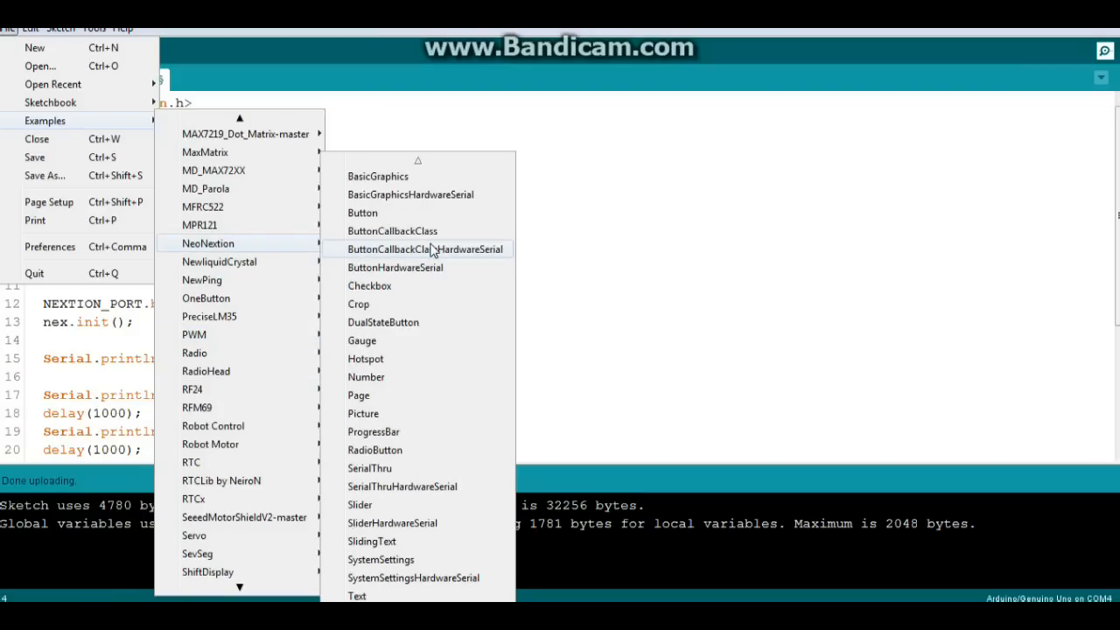
pyautogui.moveTo(446, 203)
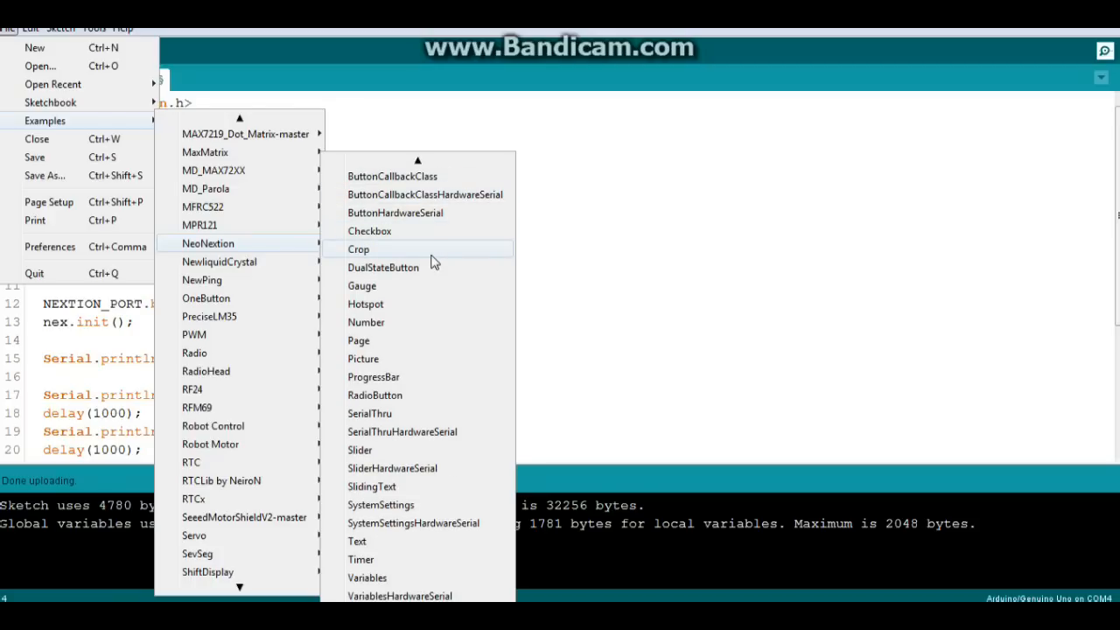
pyautogui.moveTo(451, 431)
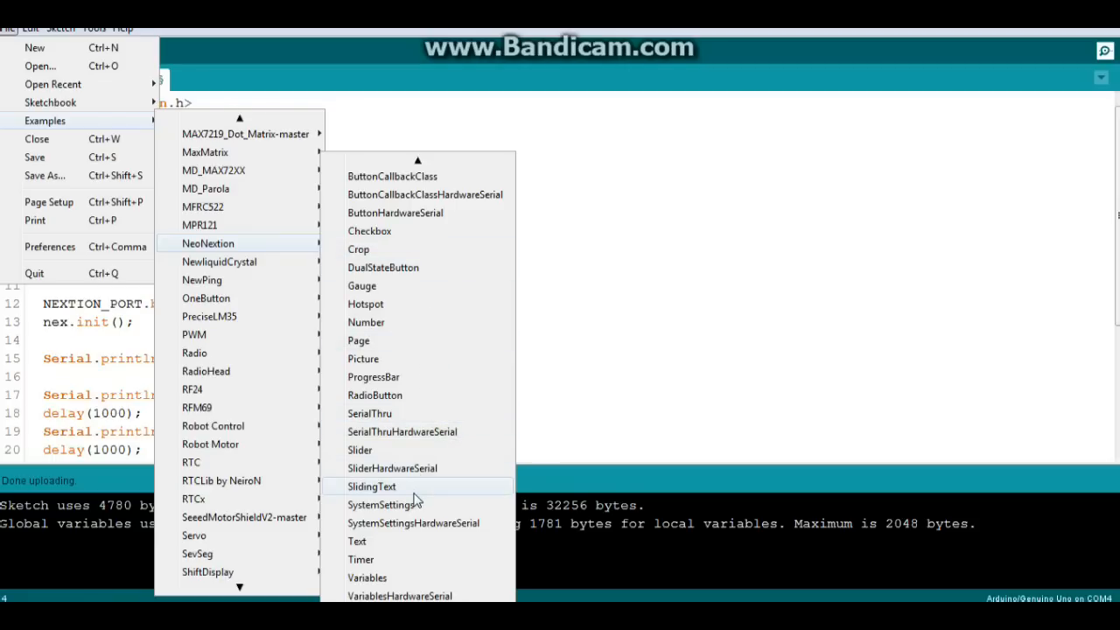
pyautogui.moveTo(391, 522)
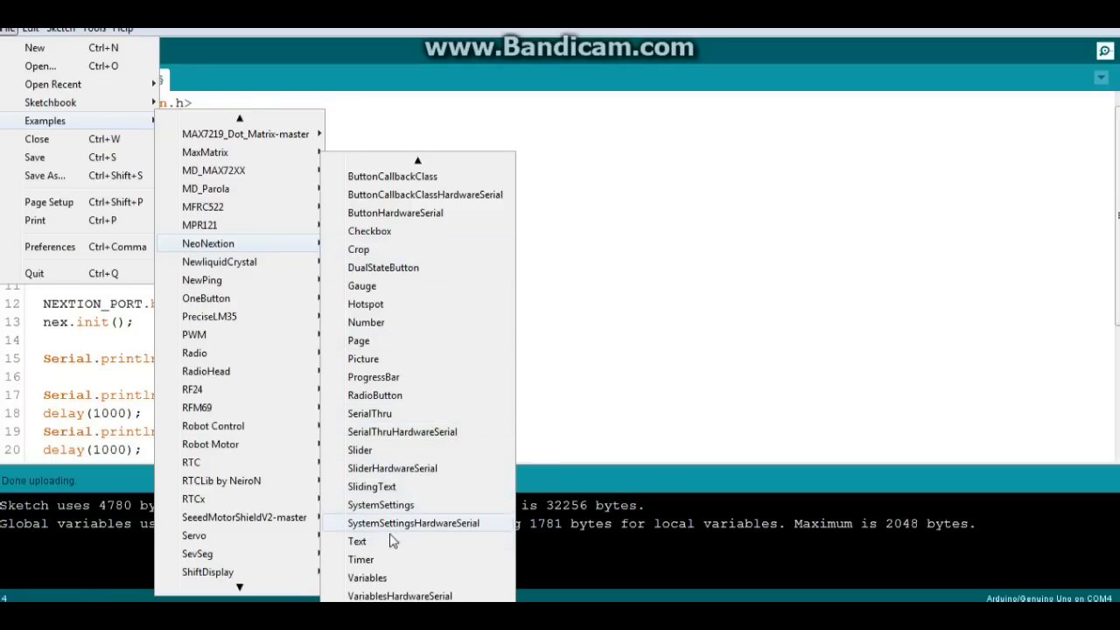
pyautogui.moveTo(367, 578)
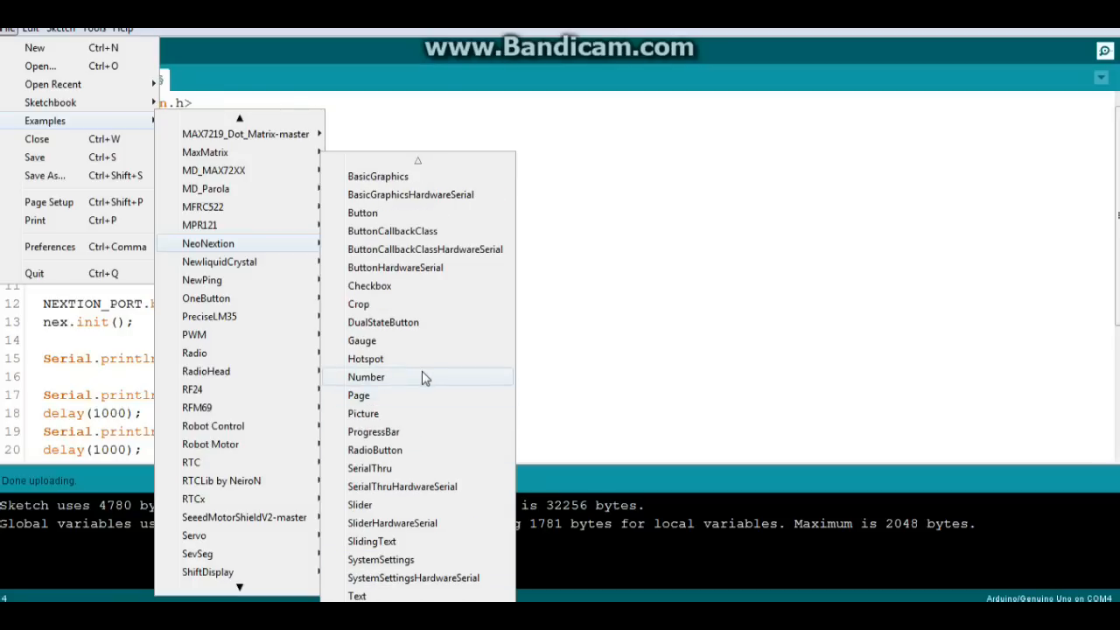
pyautogui.moveTo(400, 175)
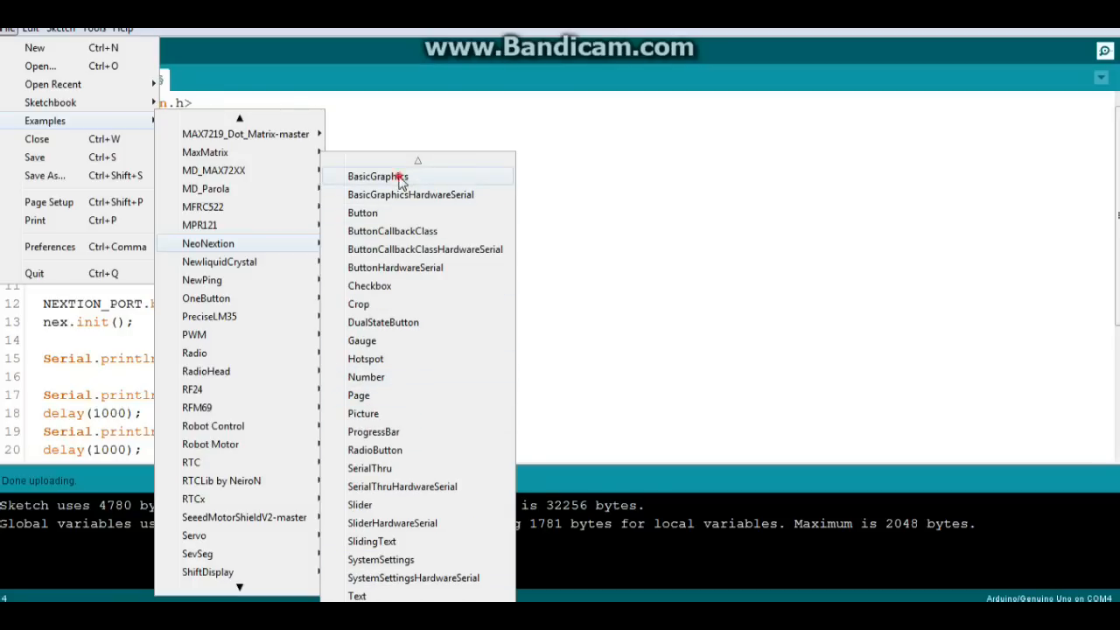
pyautogui.click(377, 176)
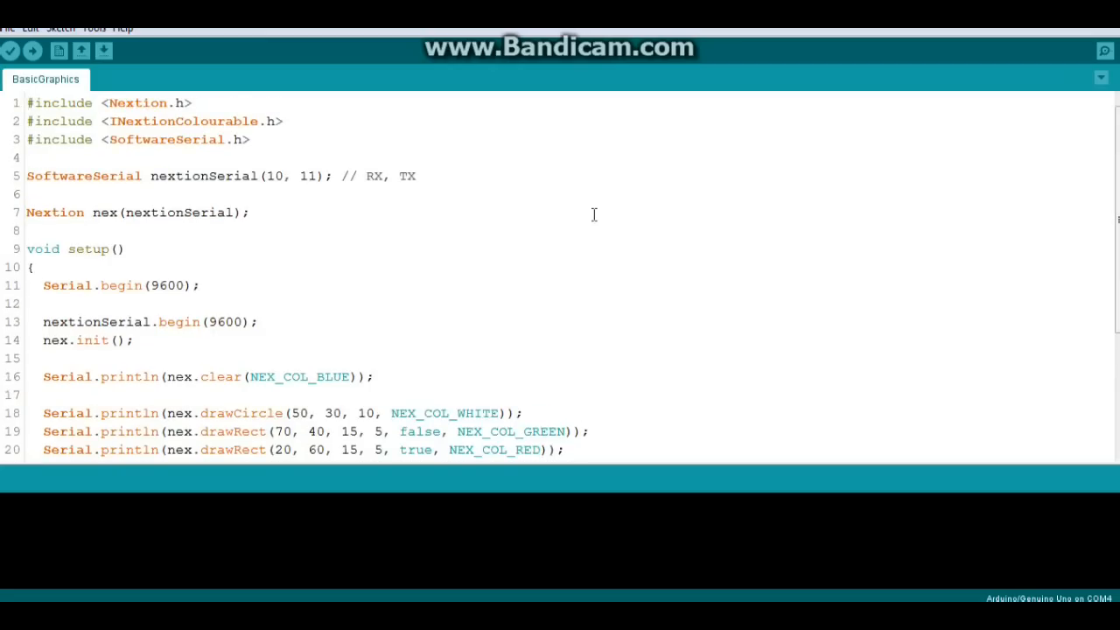
# Verify BasicGraphics at 6762 bytes of storage, then start its upload to the board
pyautogui.click(14, 51)
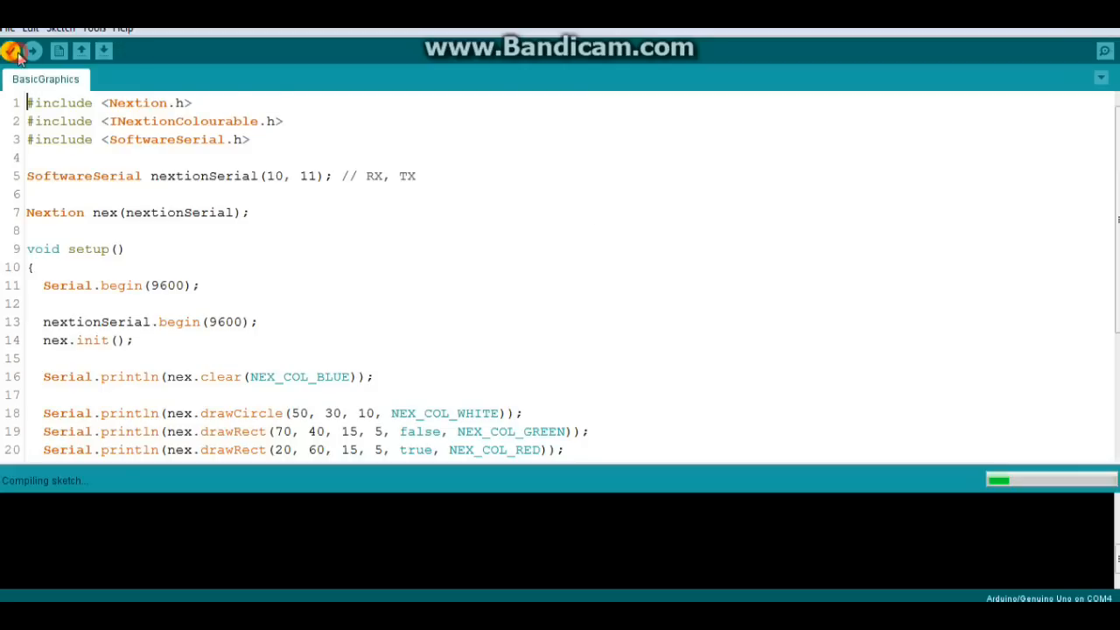
pyautogui.click(11, 50)
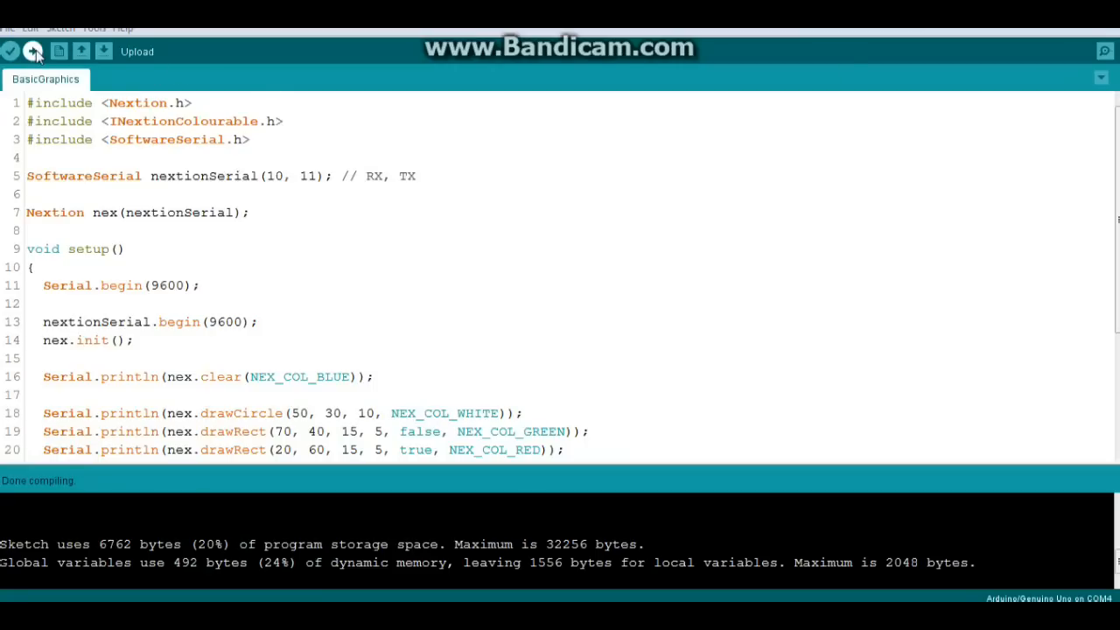
pyautogui.click(34, 50)
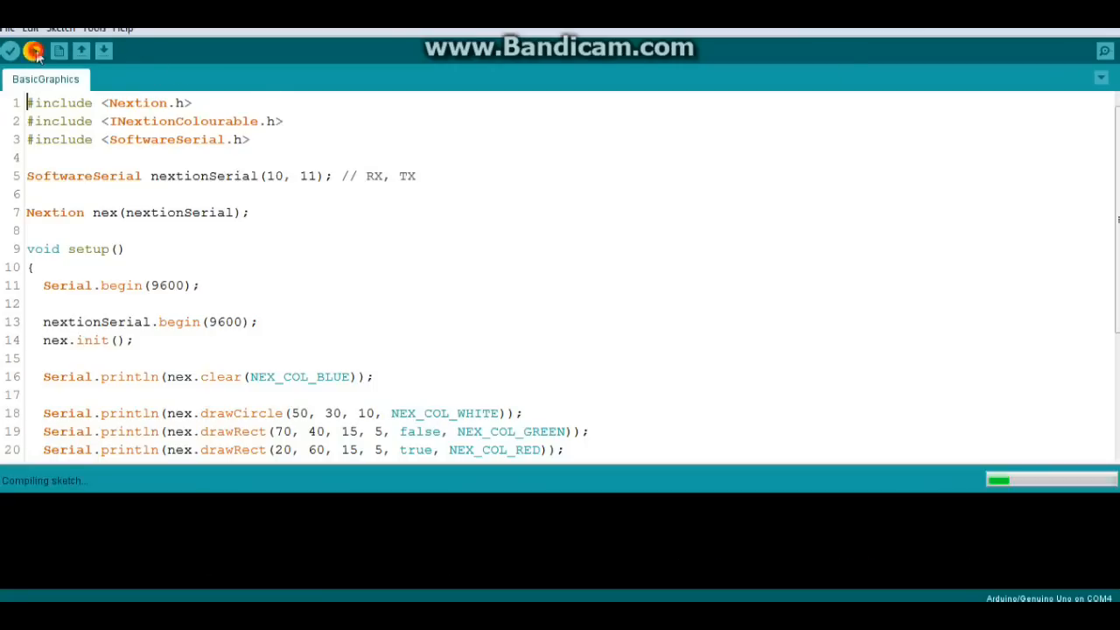